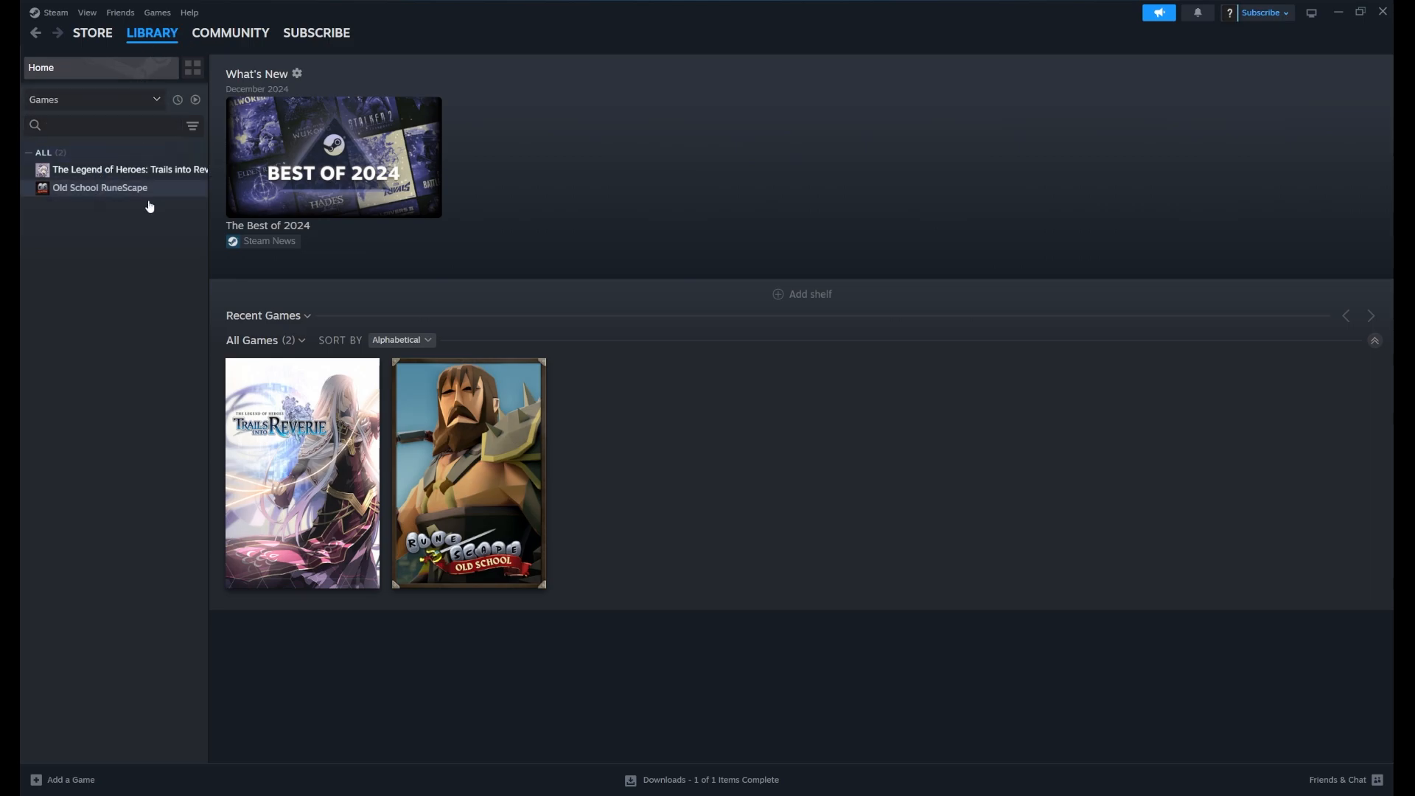
mouse_move(100, 188)
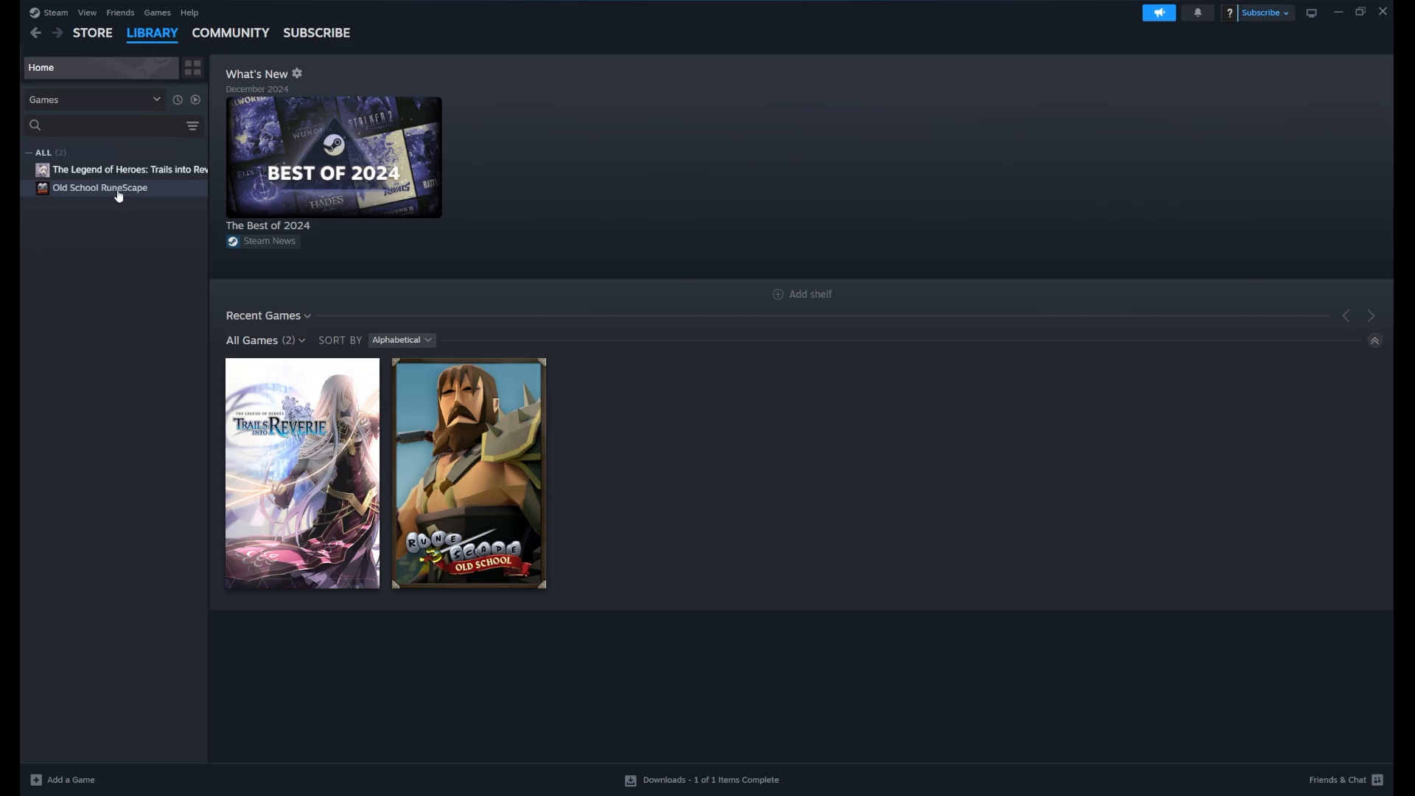
Bring up the right-click options for Old School RuneScape in the library.
right_click(99, 187)
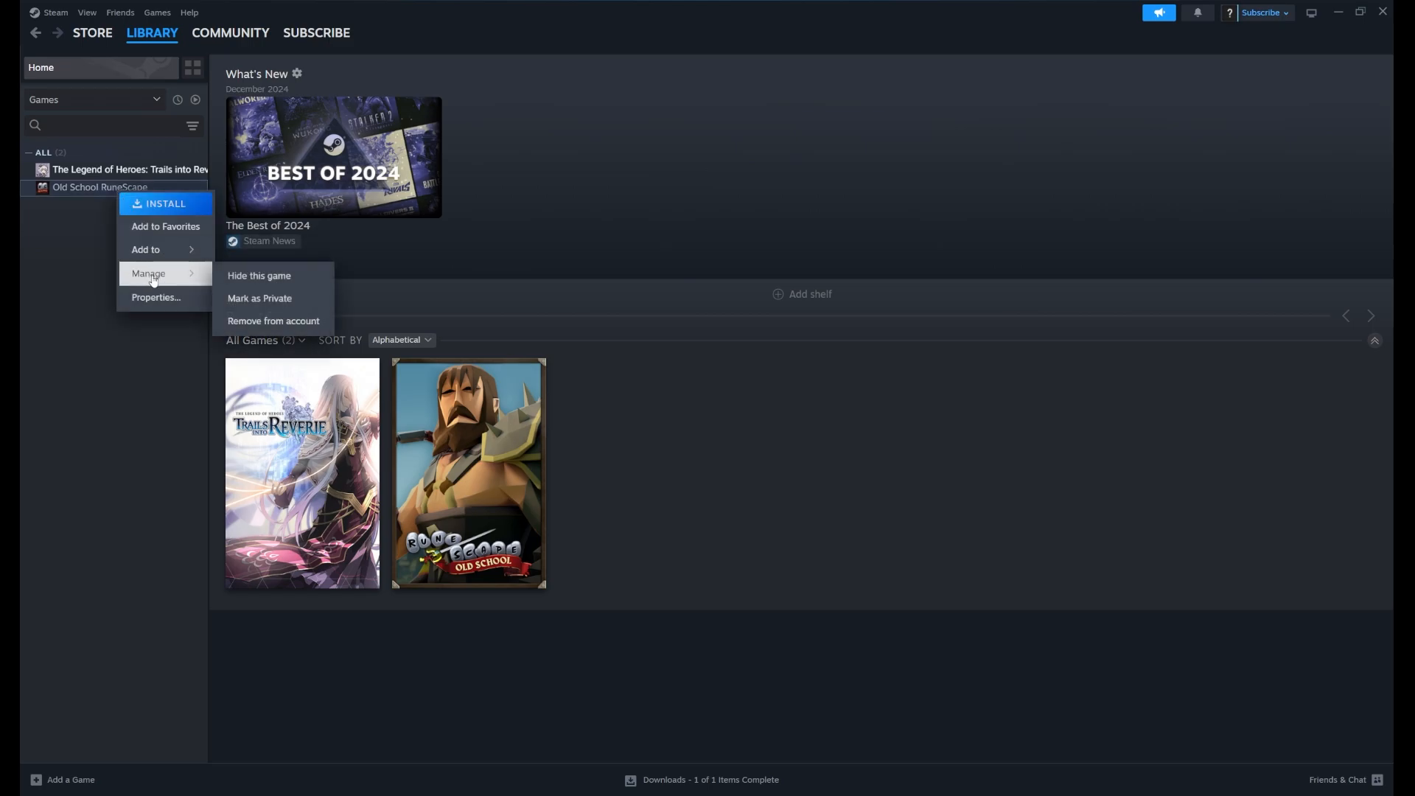
mouse_move(145, 250)
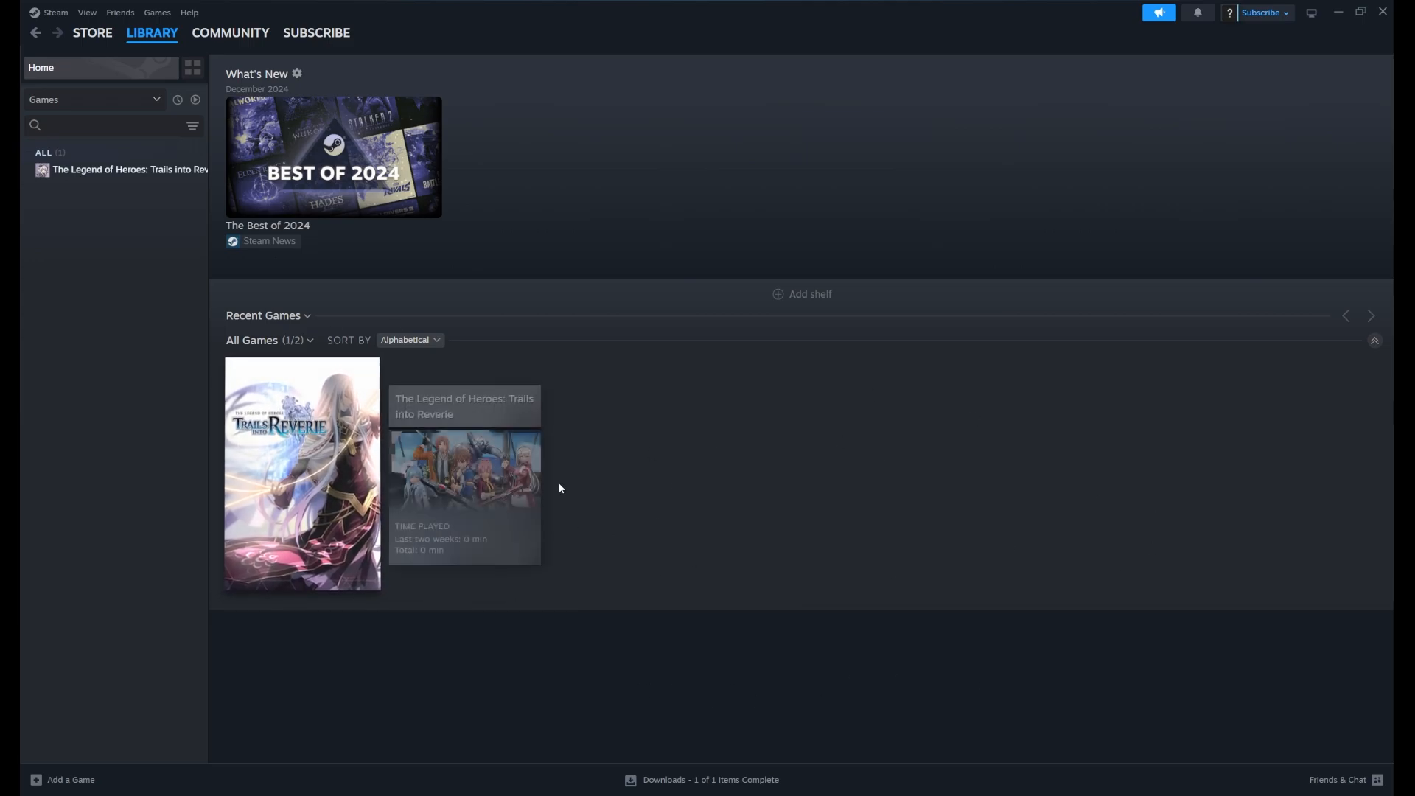
mouse_move(393, 645)
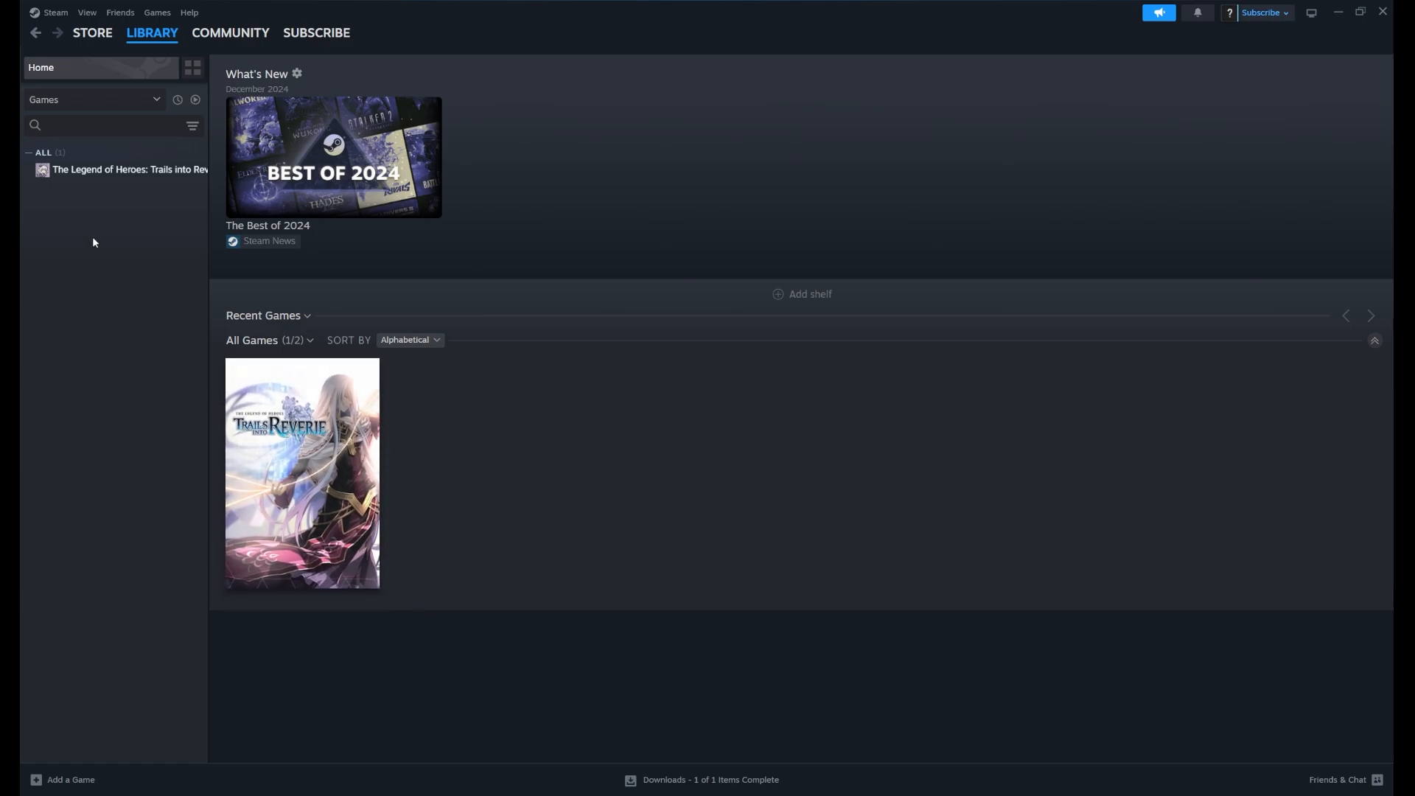
Search the library for 'old' and 'dota' and view the HIDDEN games collection.
left_click(99, 126)
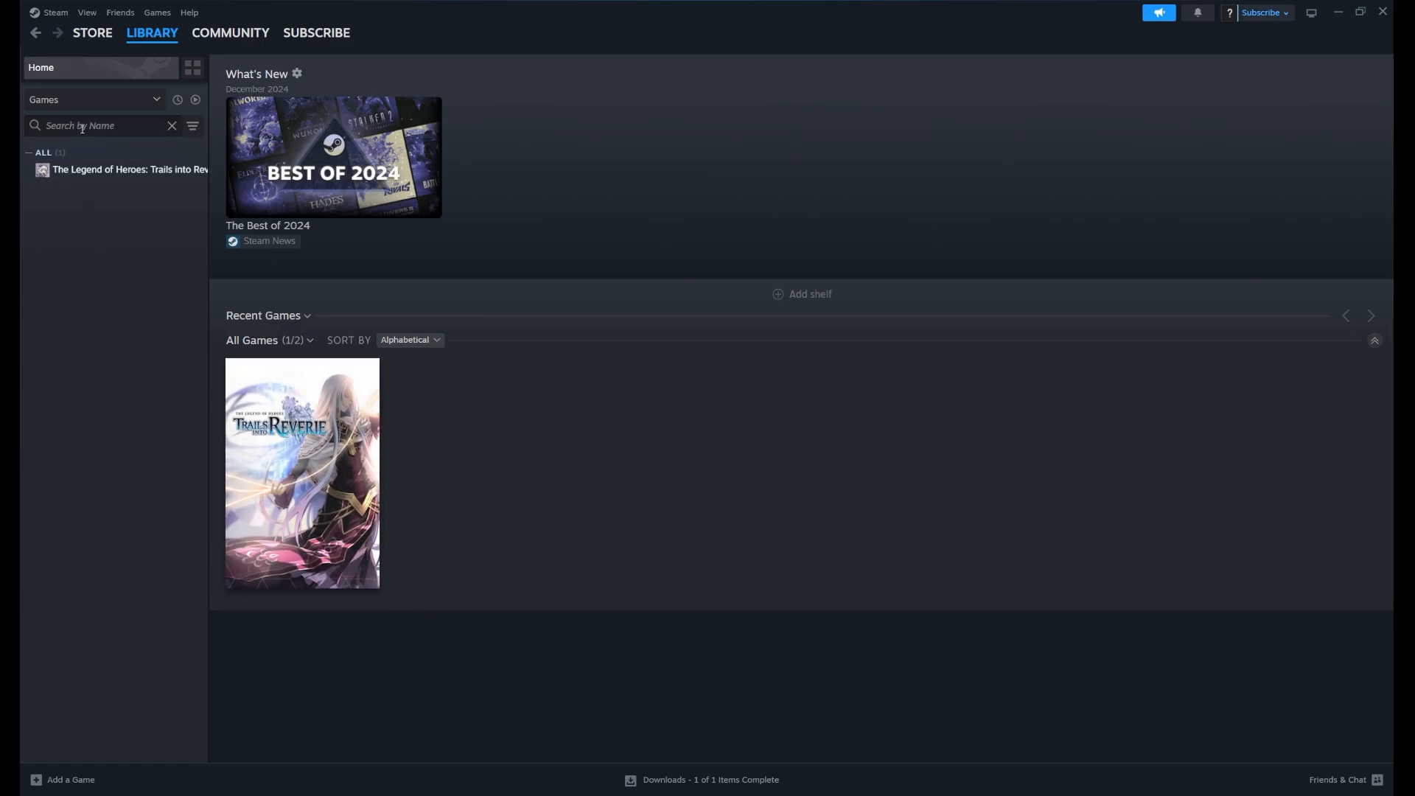
type("old")
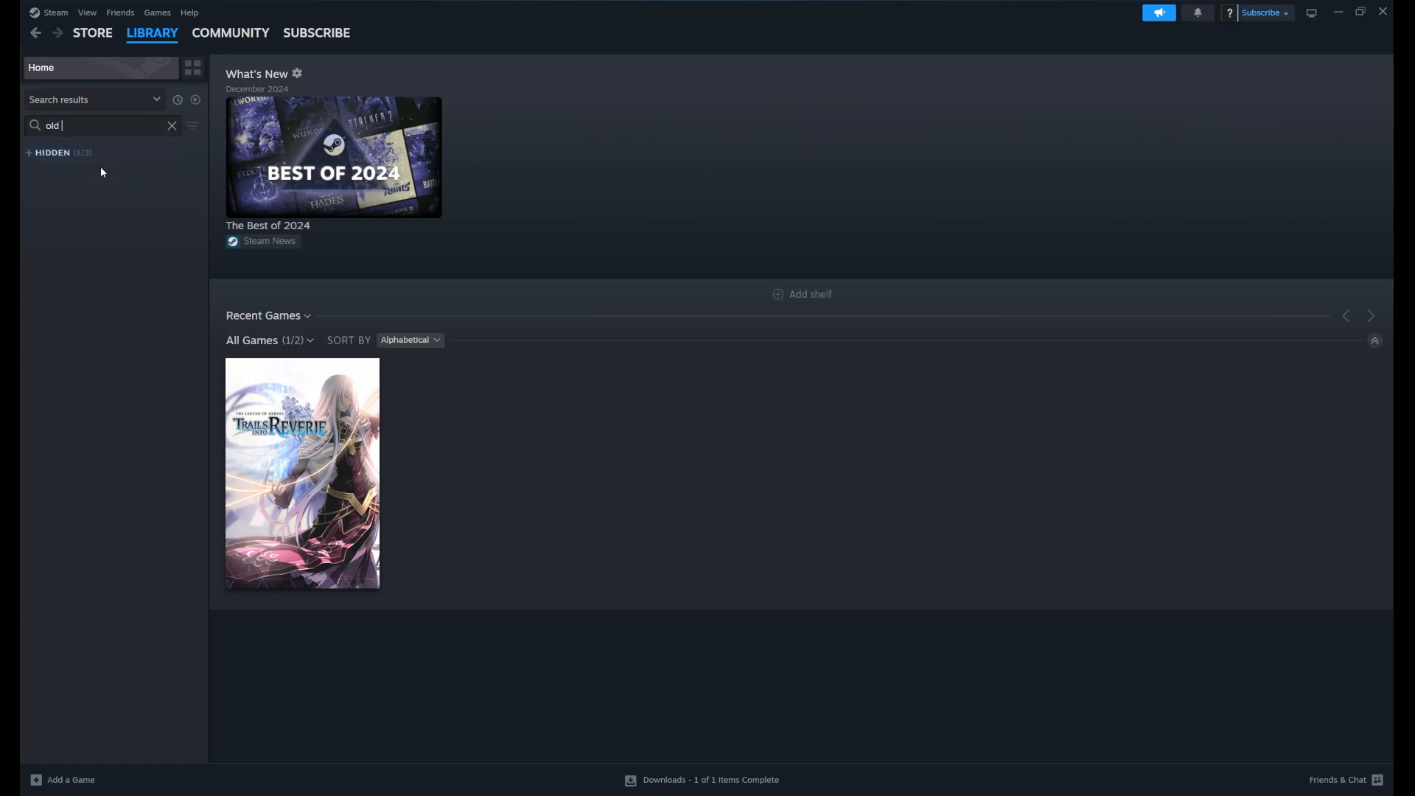
left_click(52, 153)
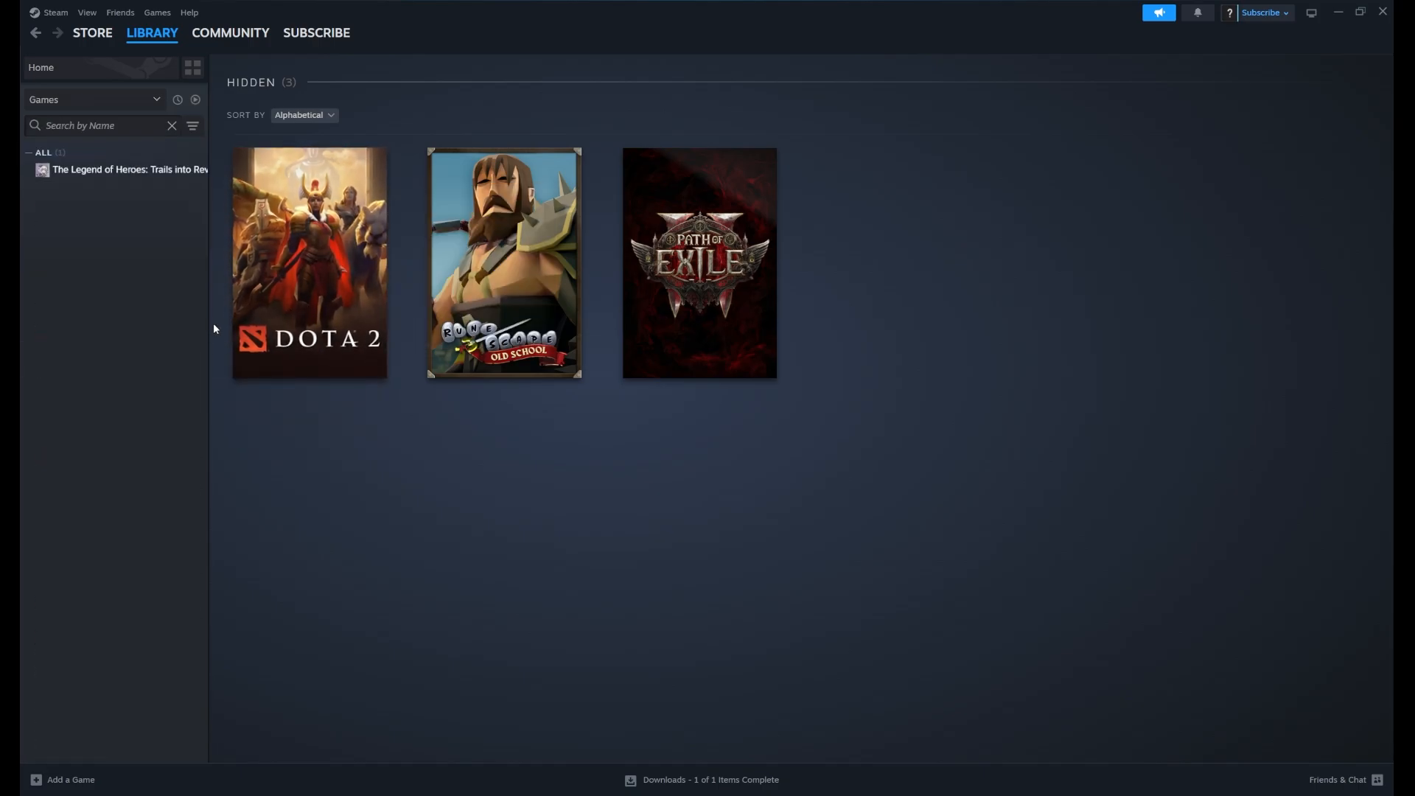
mouse_move(405, 437)
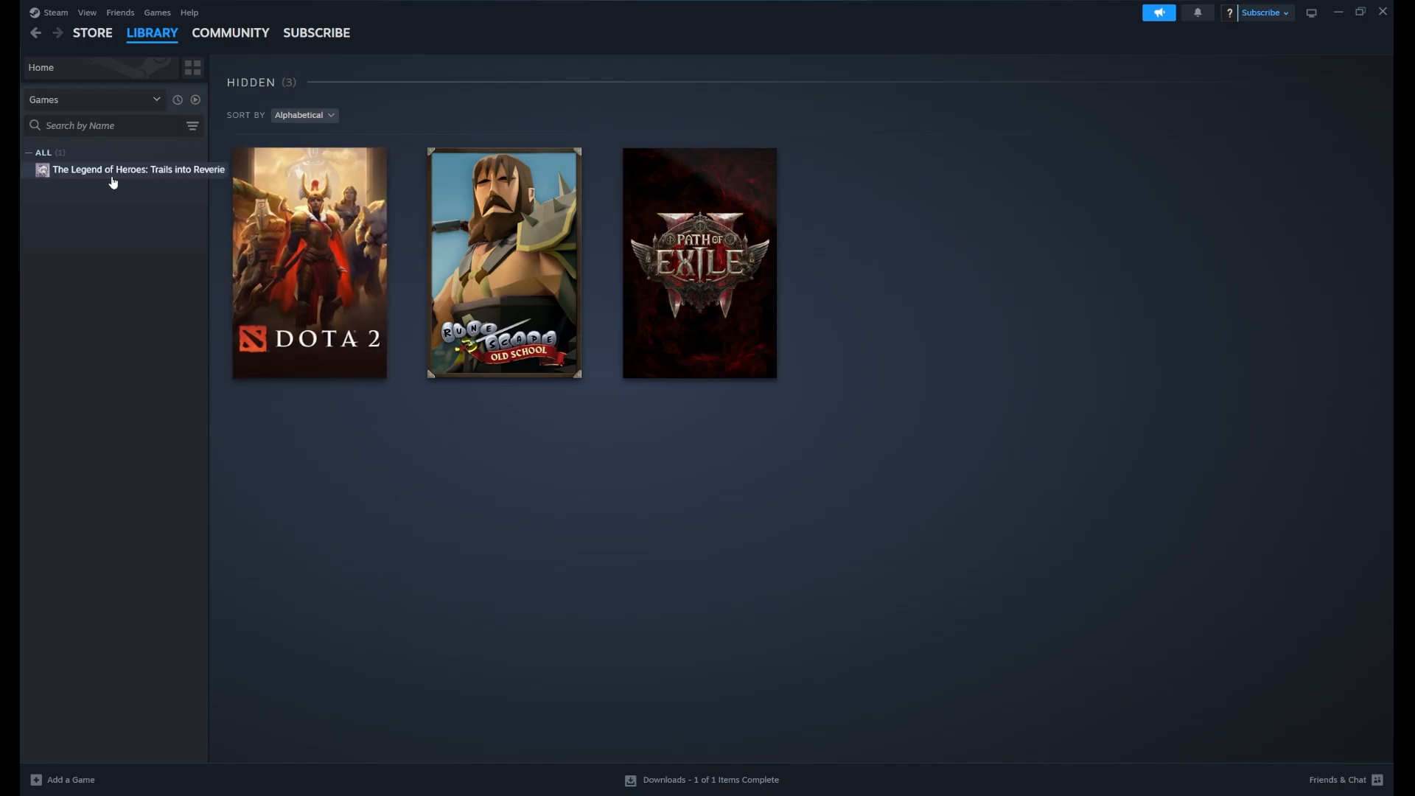
type("dota")
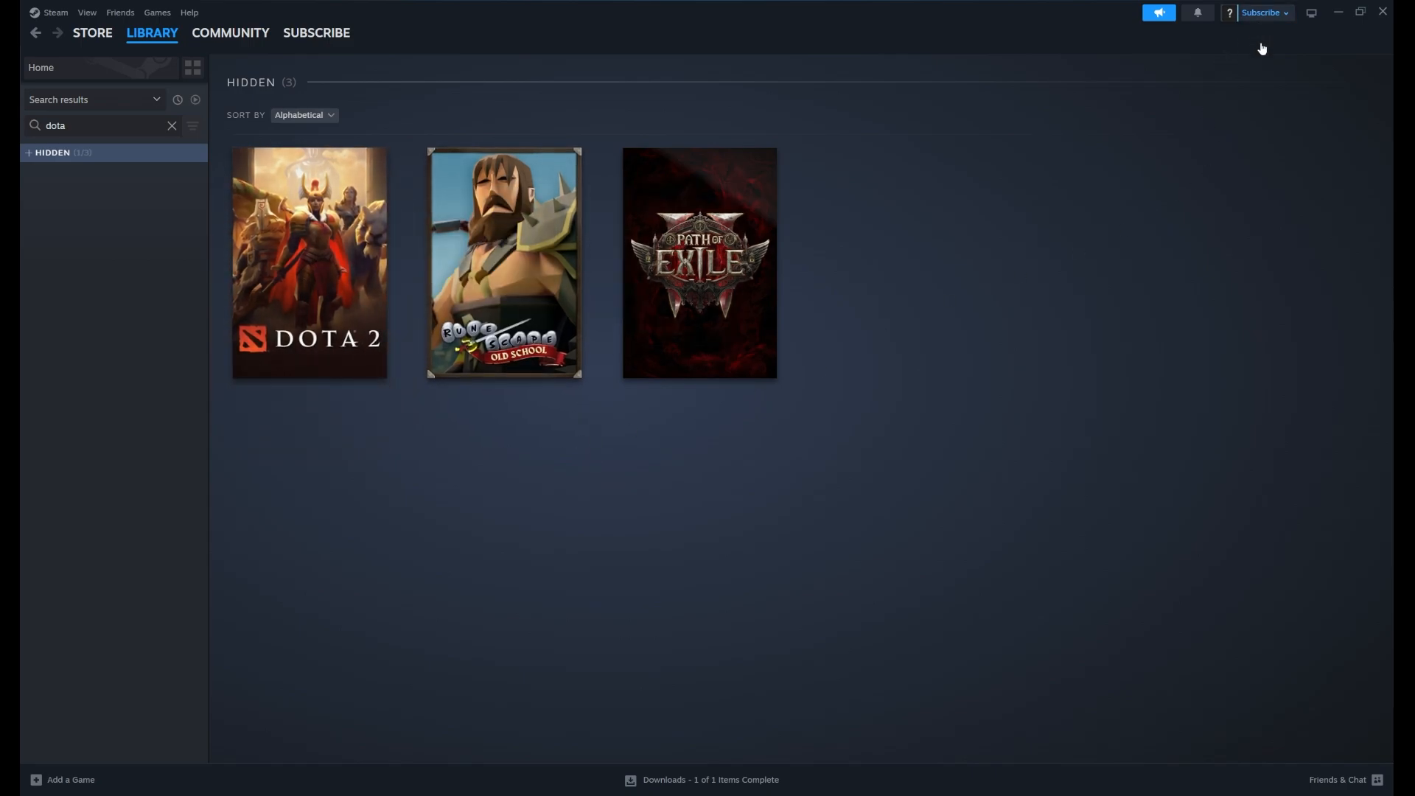
Open the account's community profile page from the account name menu.
left_click(316, 33)
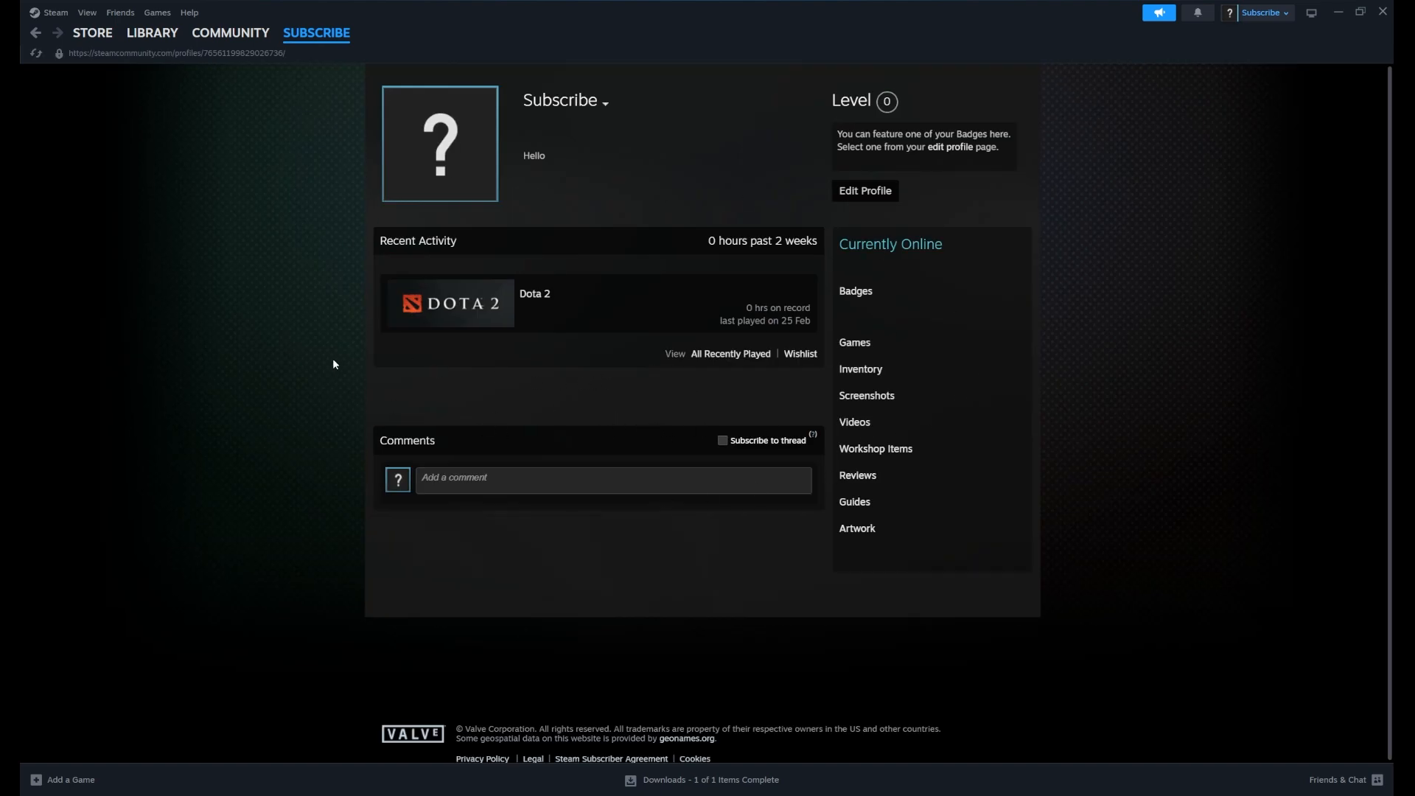
mouse_move(550, 270)
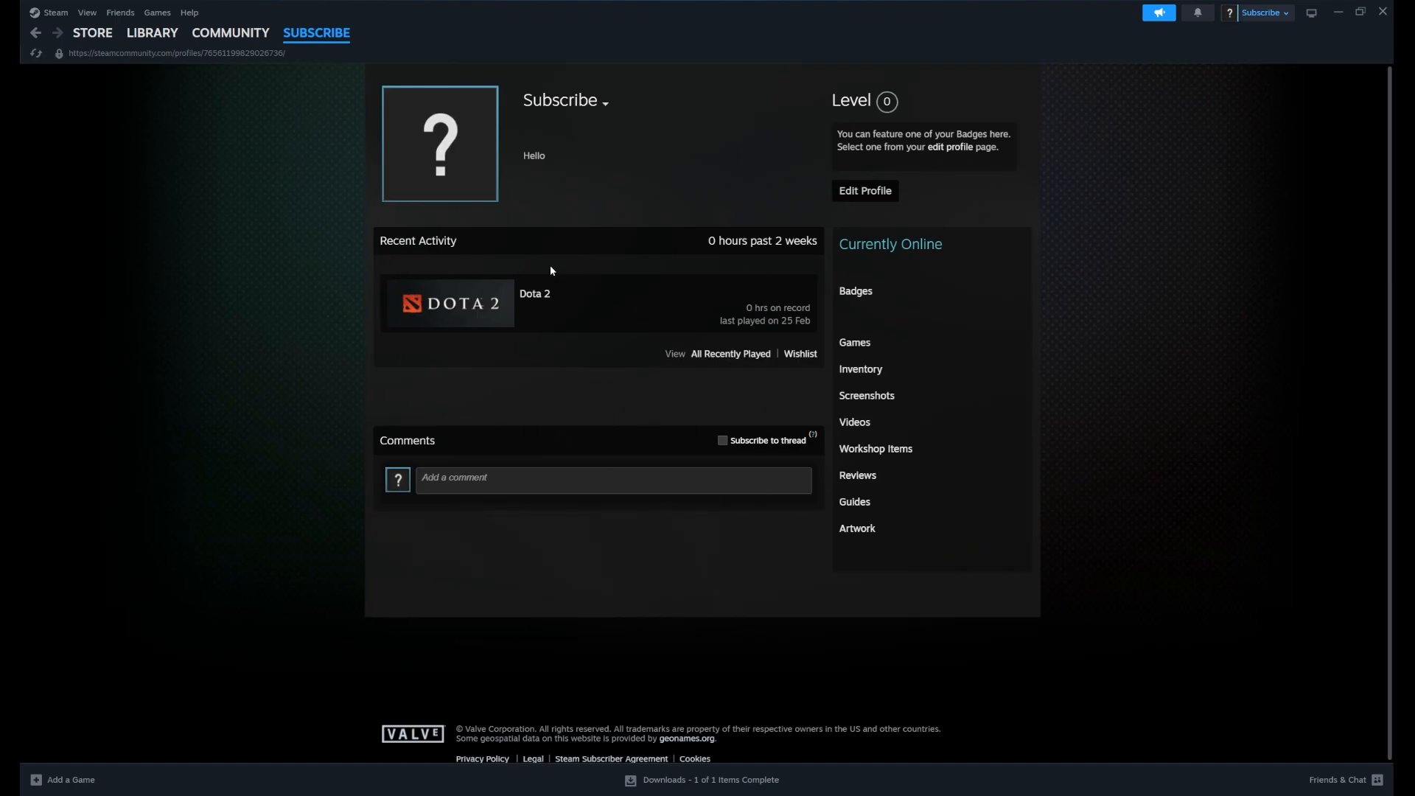
mouse_move(543, 421)
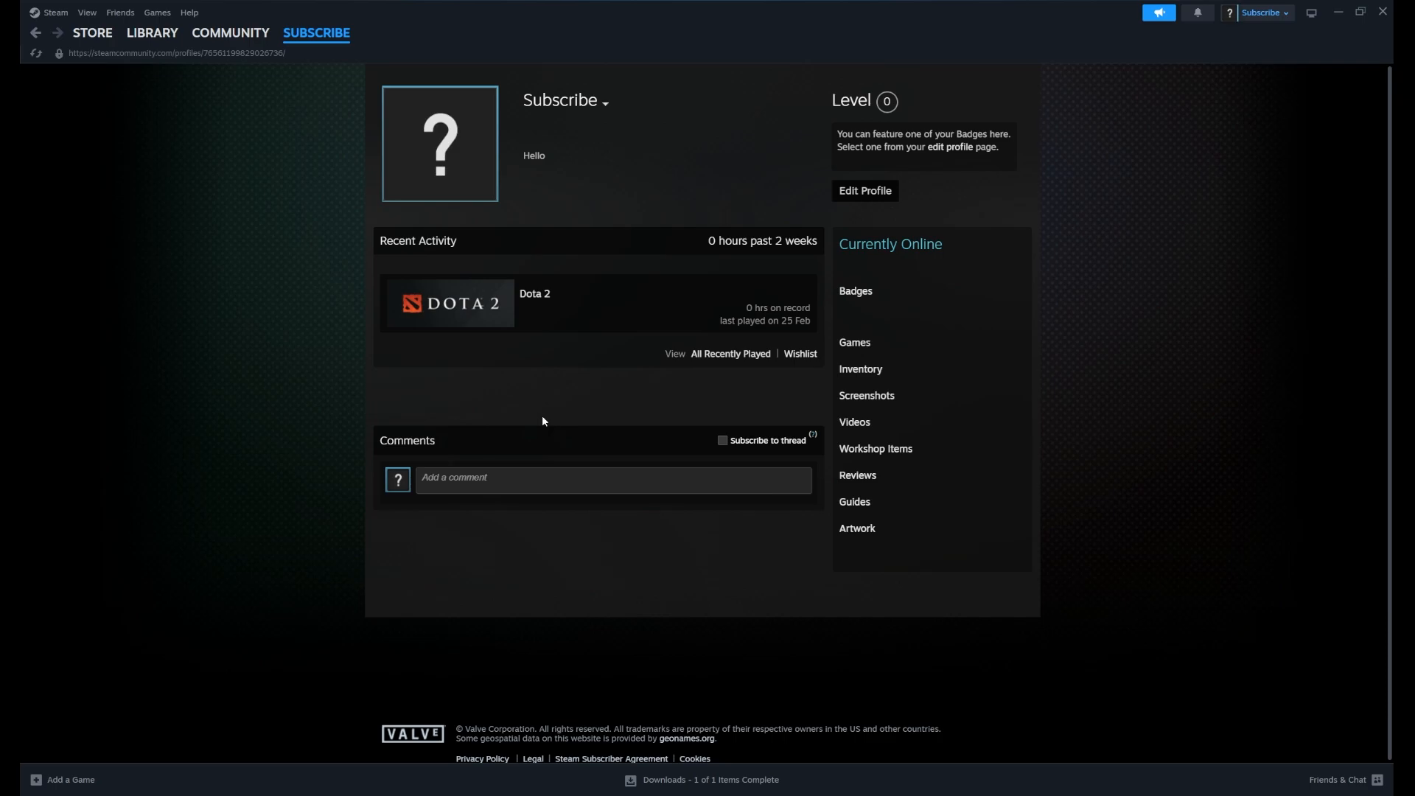
mouse_move(539, 422)
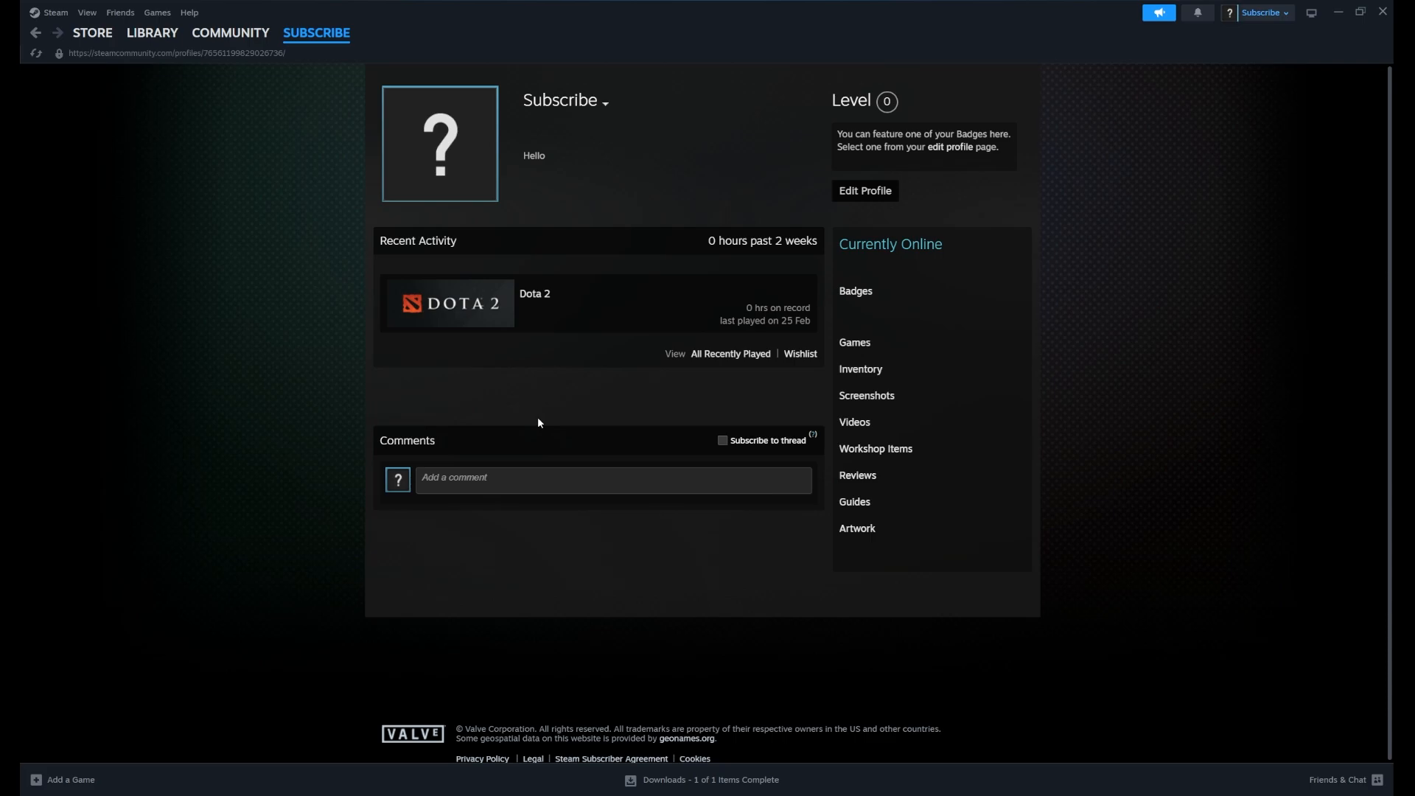
mouse_move(930, 189)
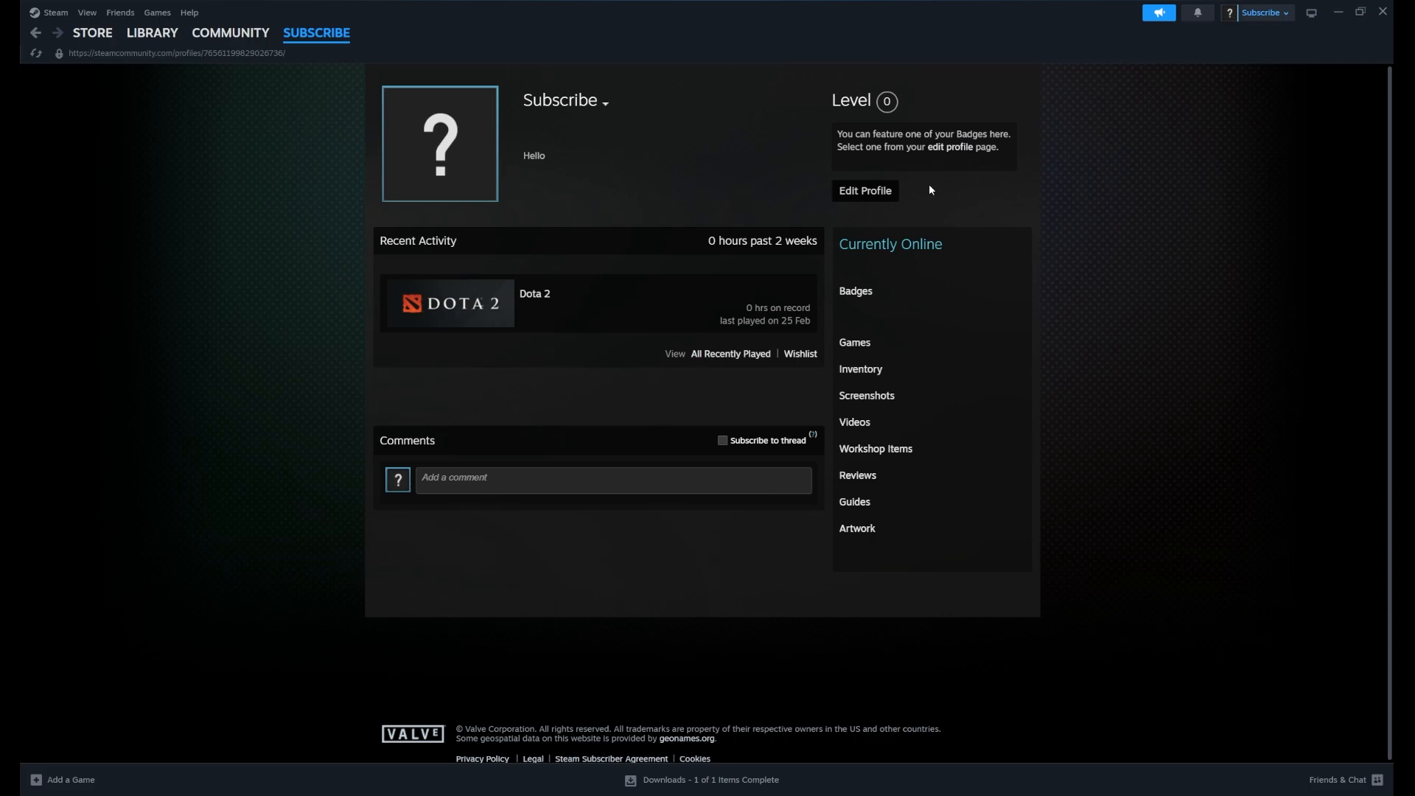
mouse_move(865, 194)
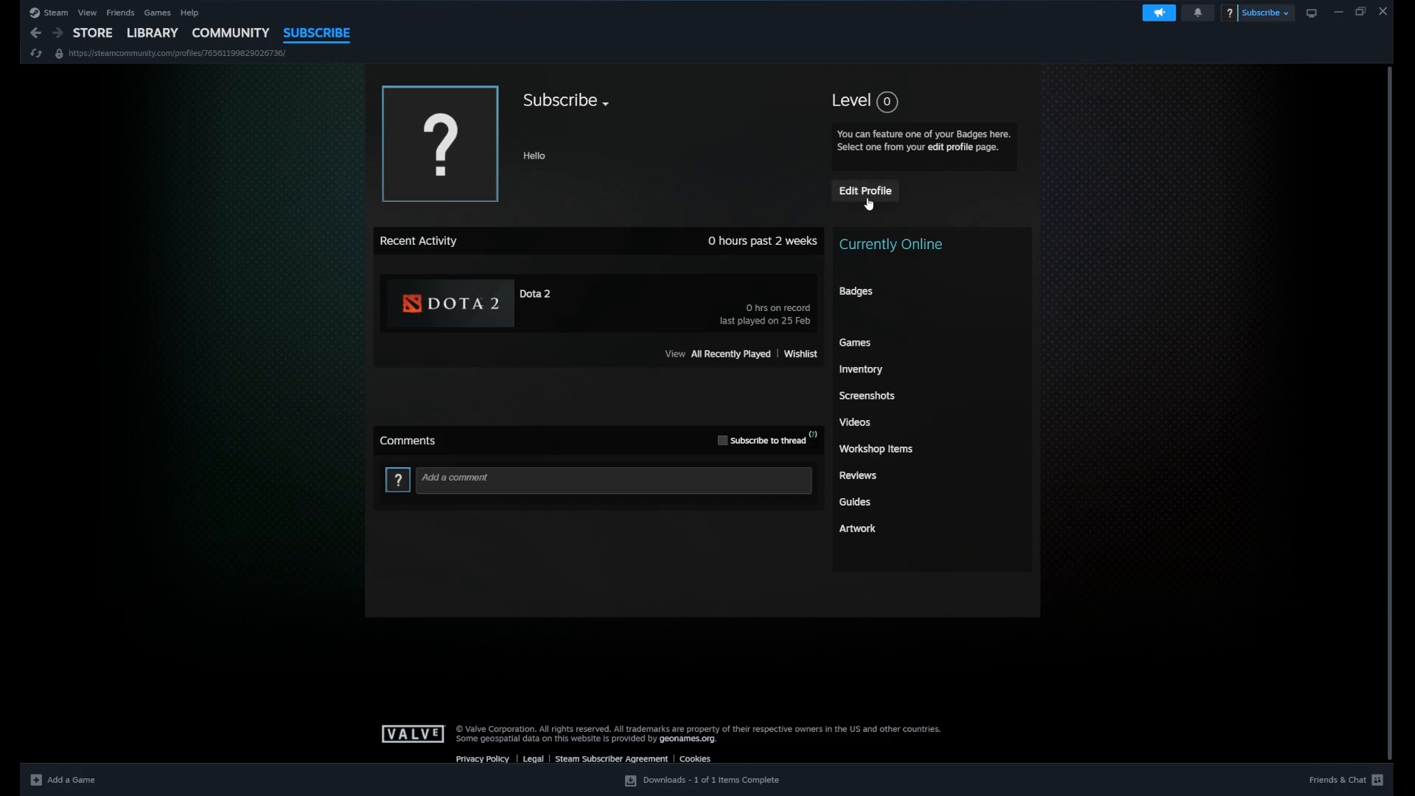
Open Edit Profile's Privacy Settings and highlight part of the privacy description.
left_click(863, 190)
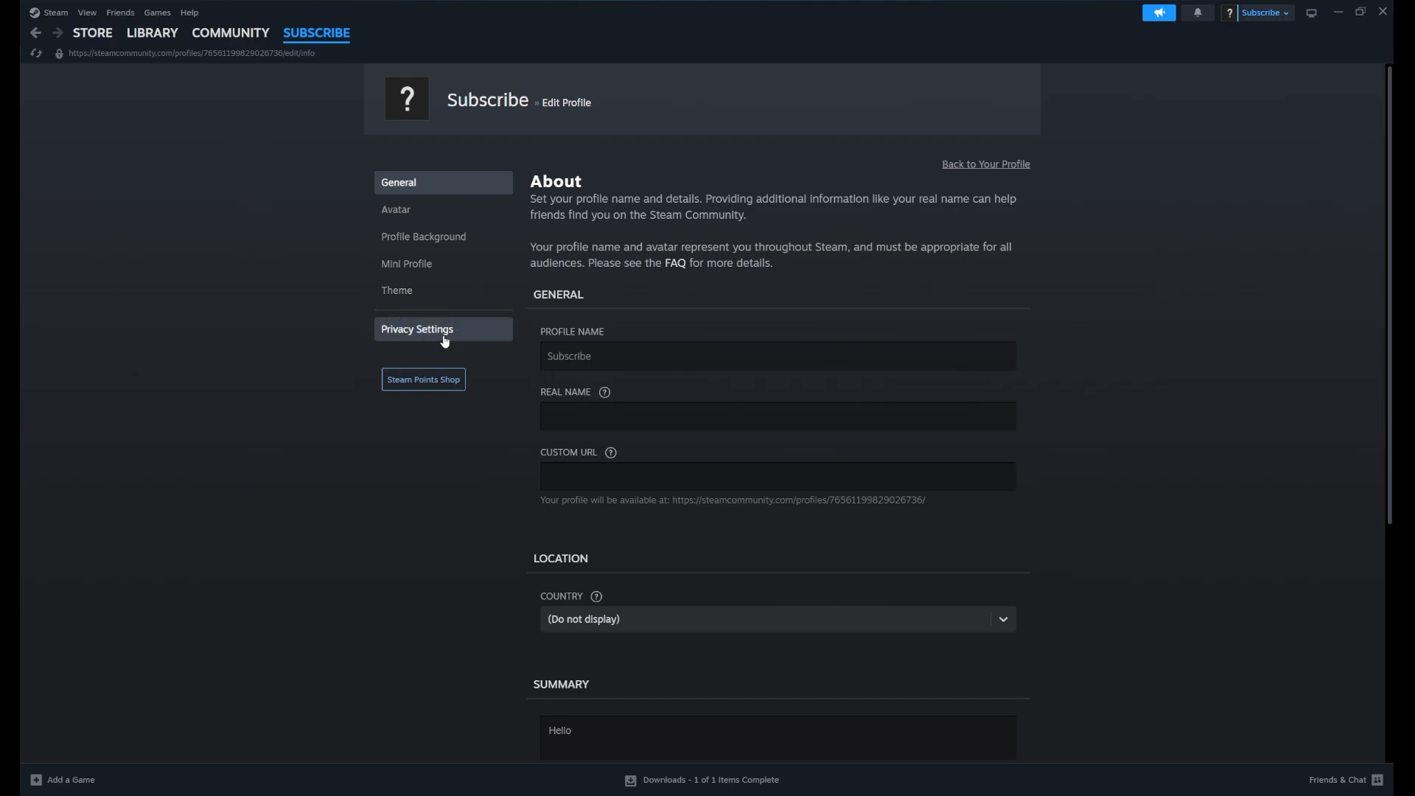
left_click(418, 329)
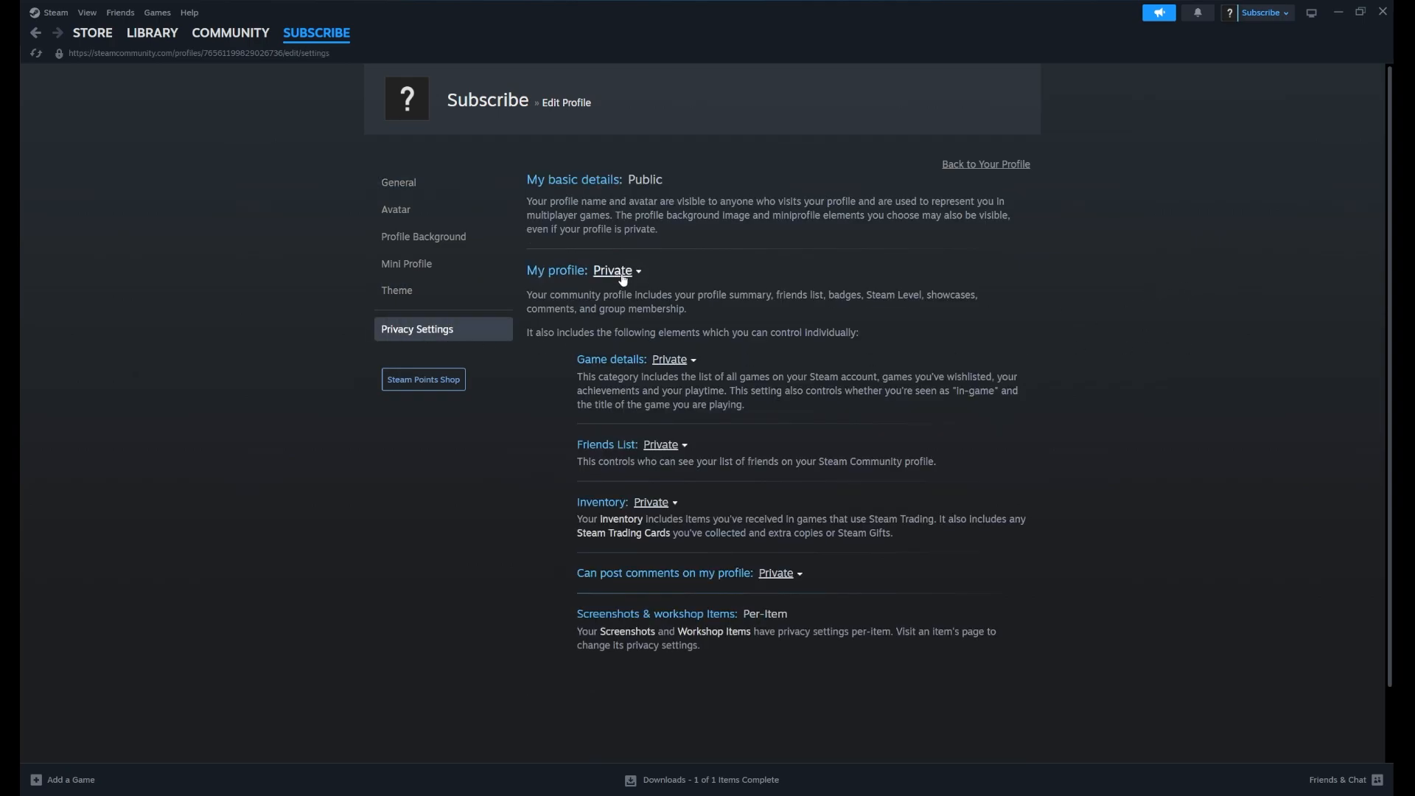
mouse_move(690, 403)
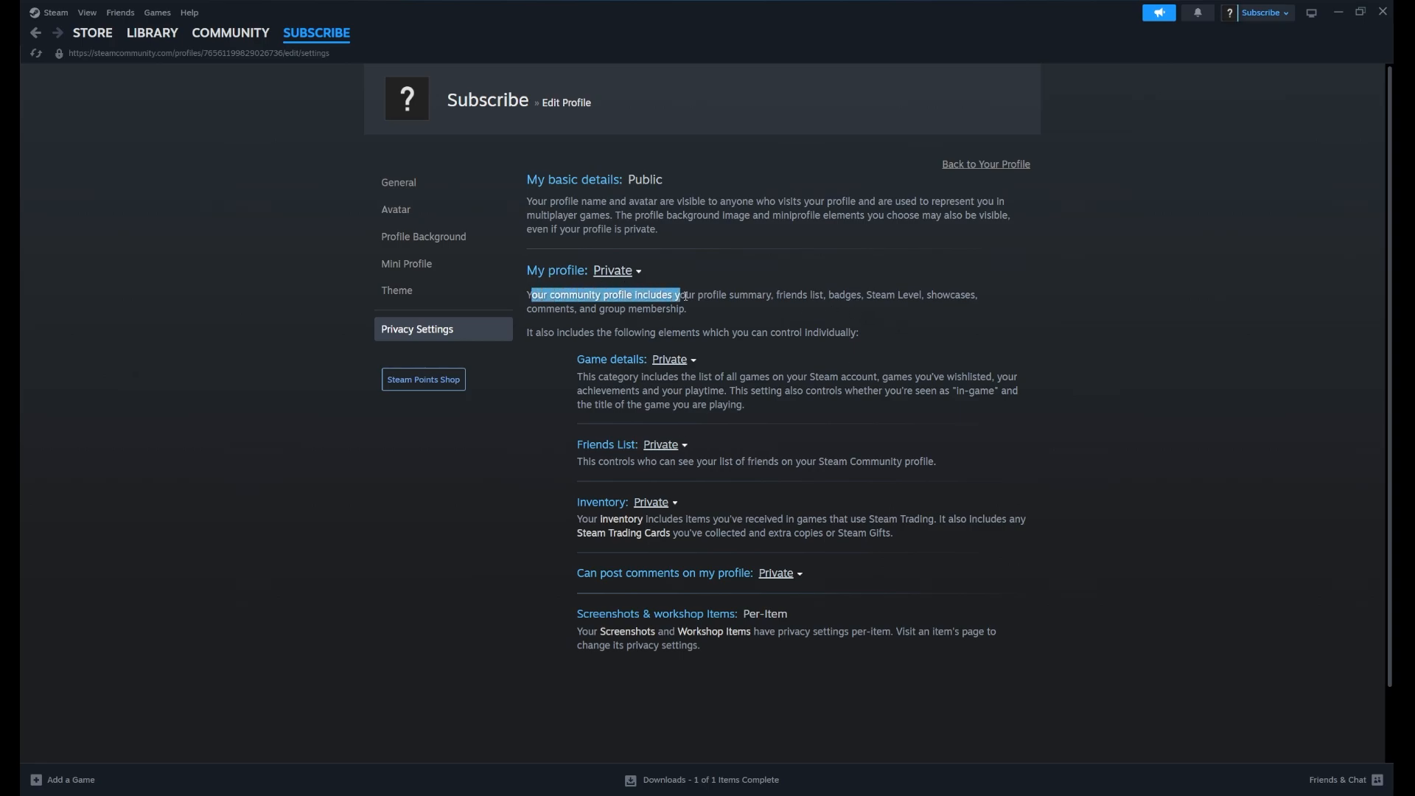
left_click_drag(673, 294, 861, 294)
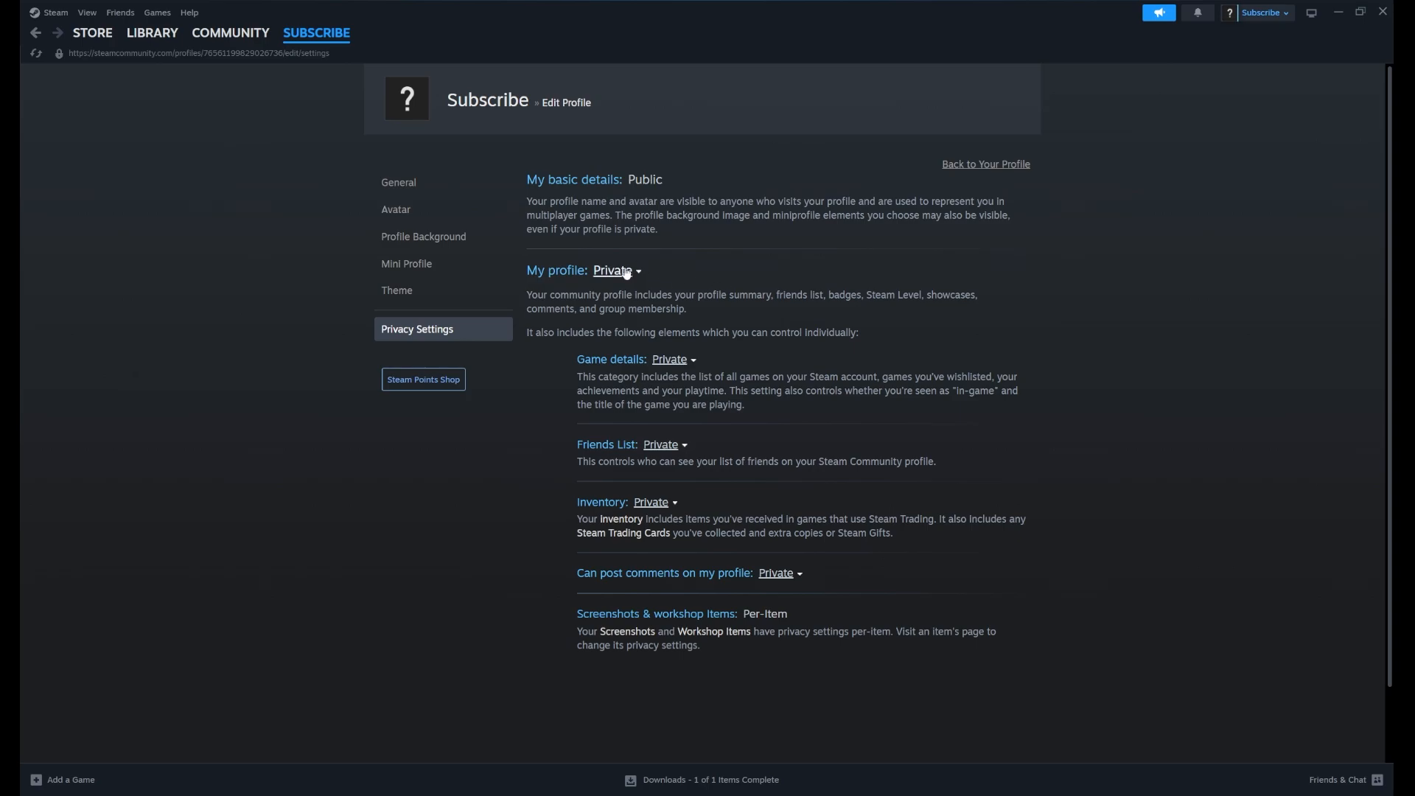
mouse_move(690, 541)
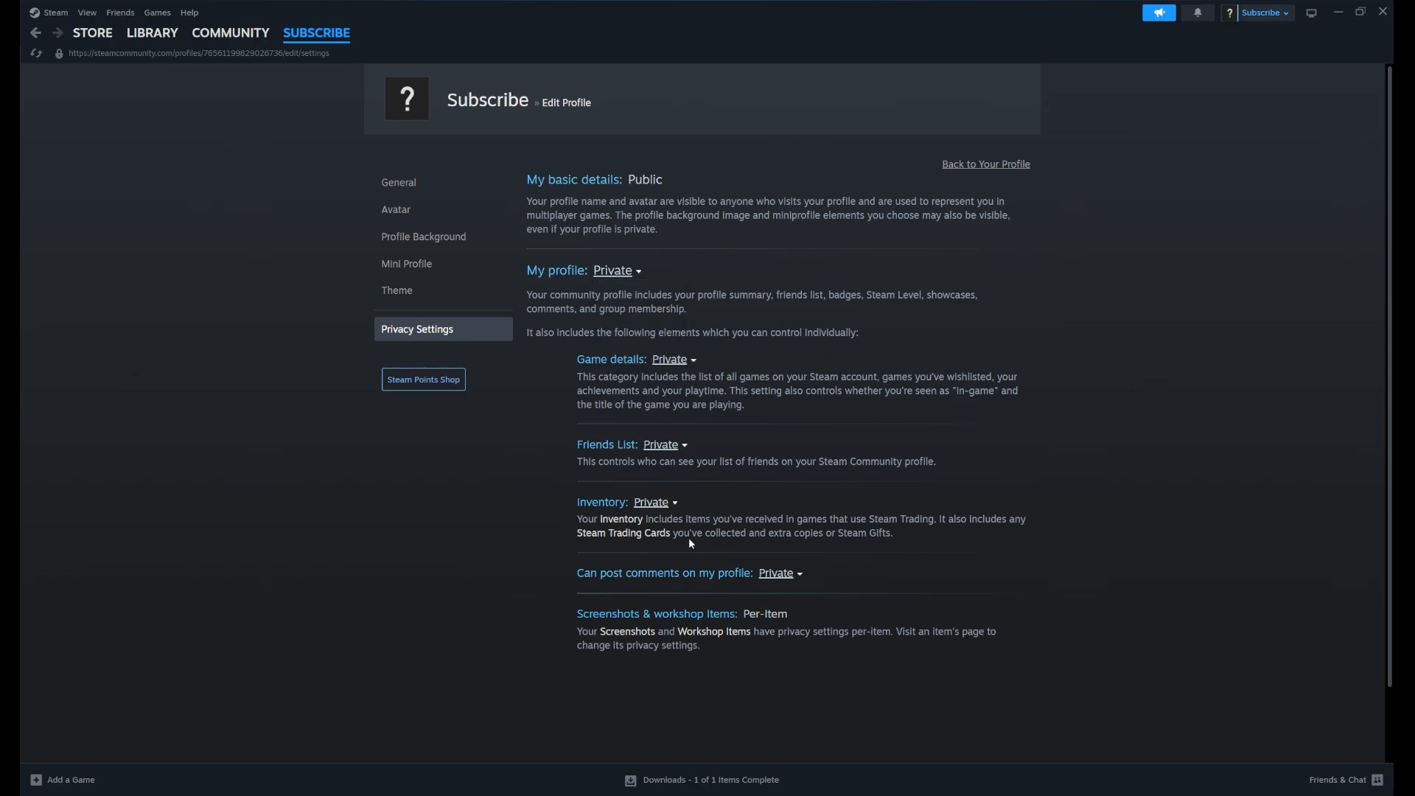
mouse_move(850, 568)
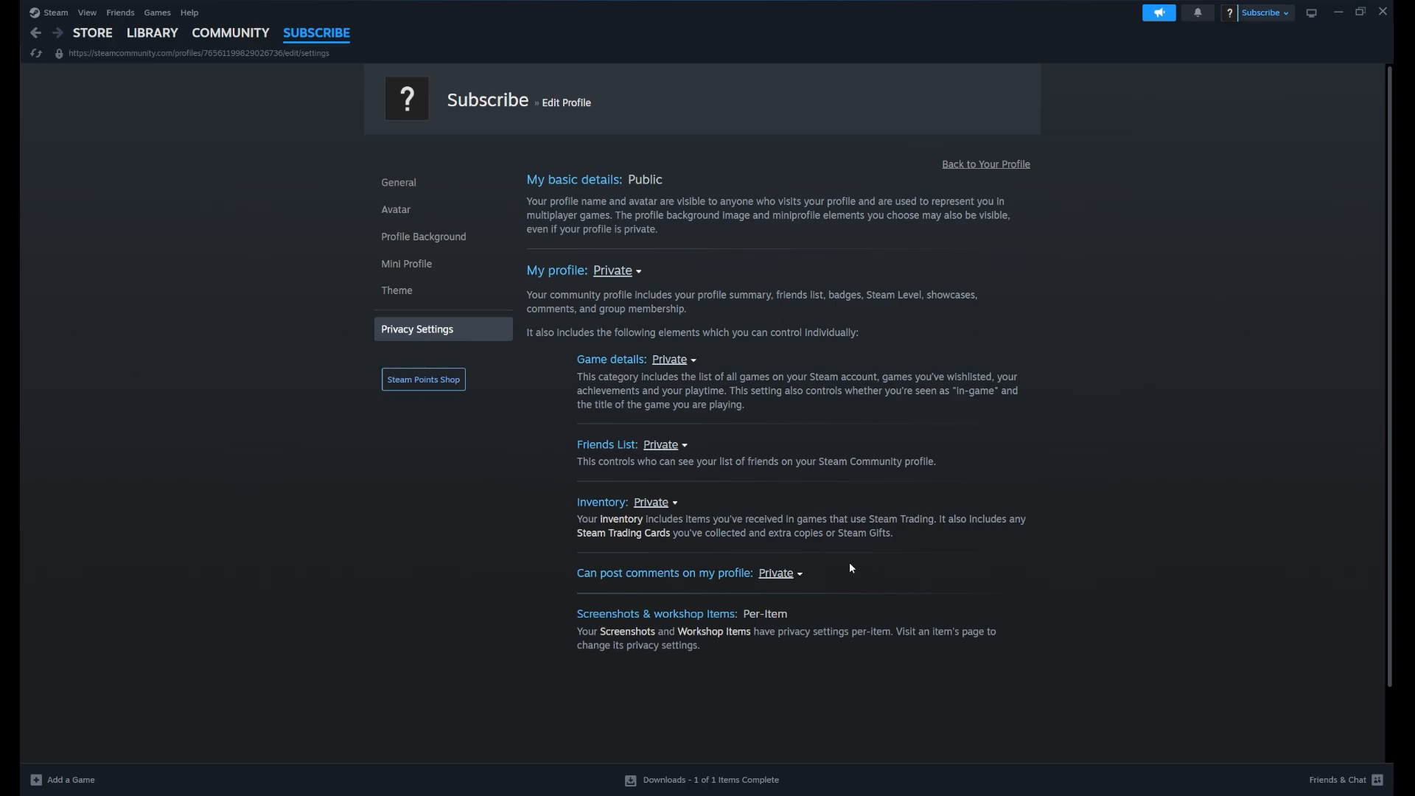
mouse_move(1140, 498)
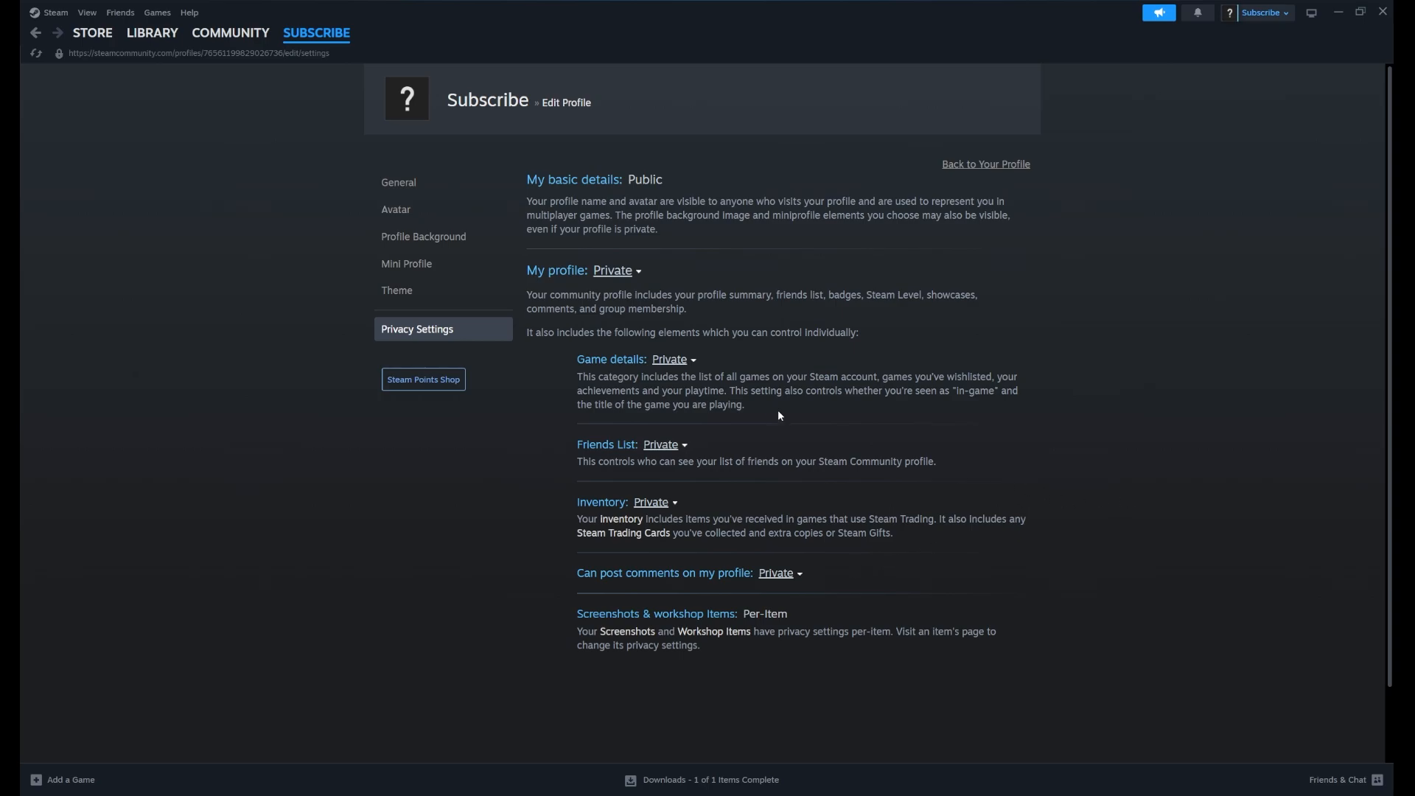
mouse_move(828, 402)
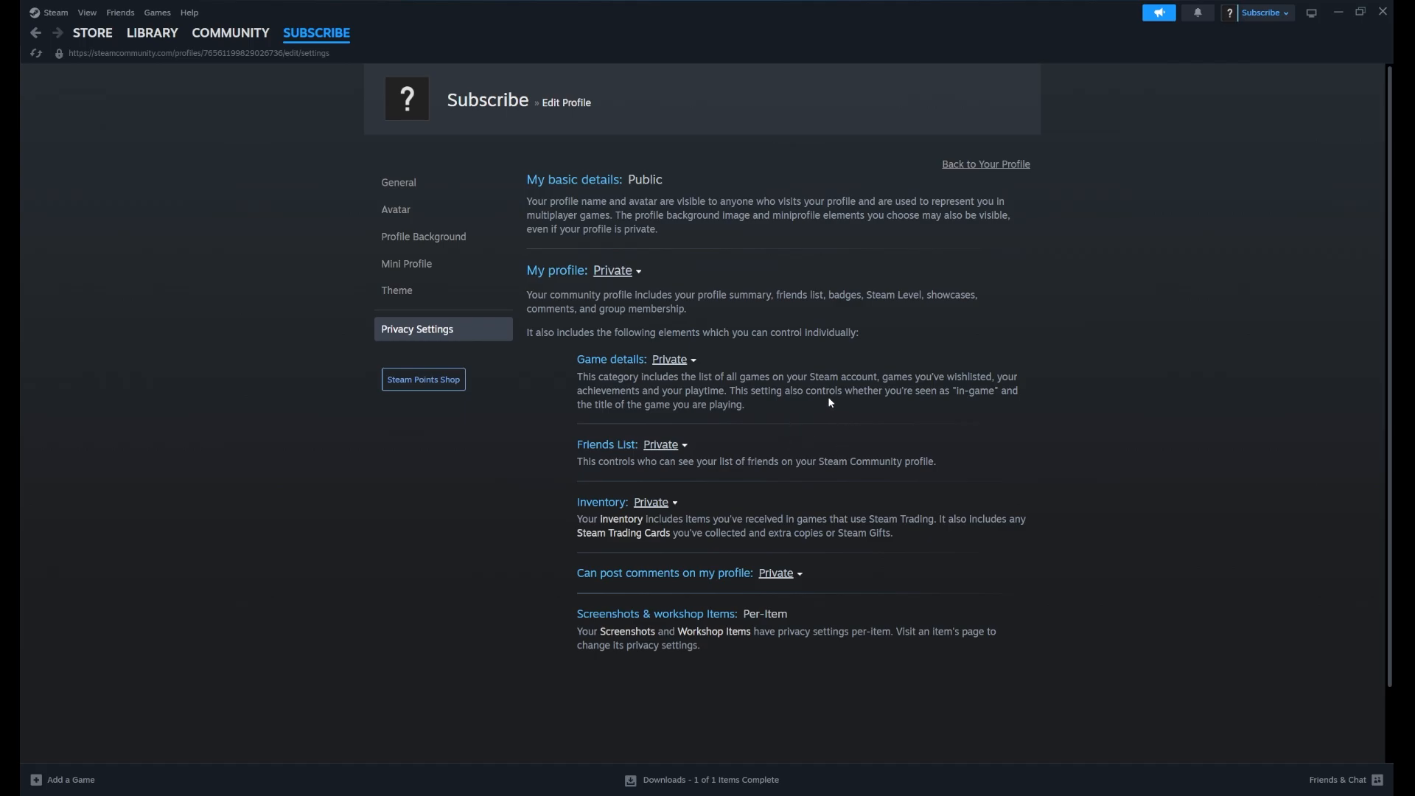
Open The Legend of Heroes: Trails into Reverie's page from the library.
left_click(91, 32)
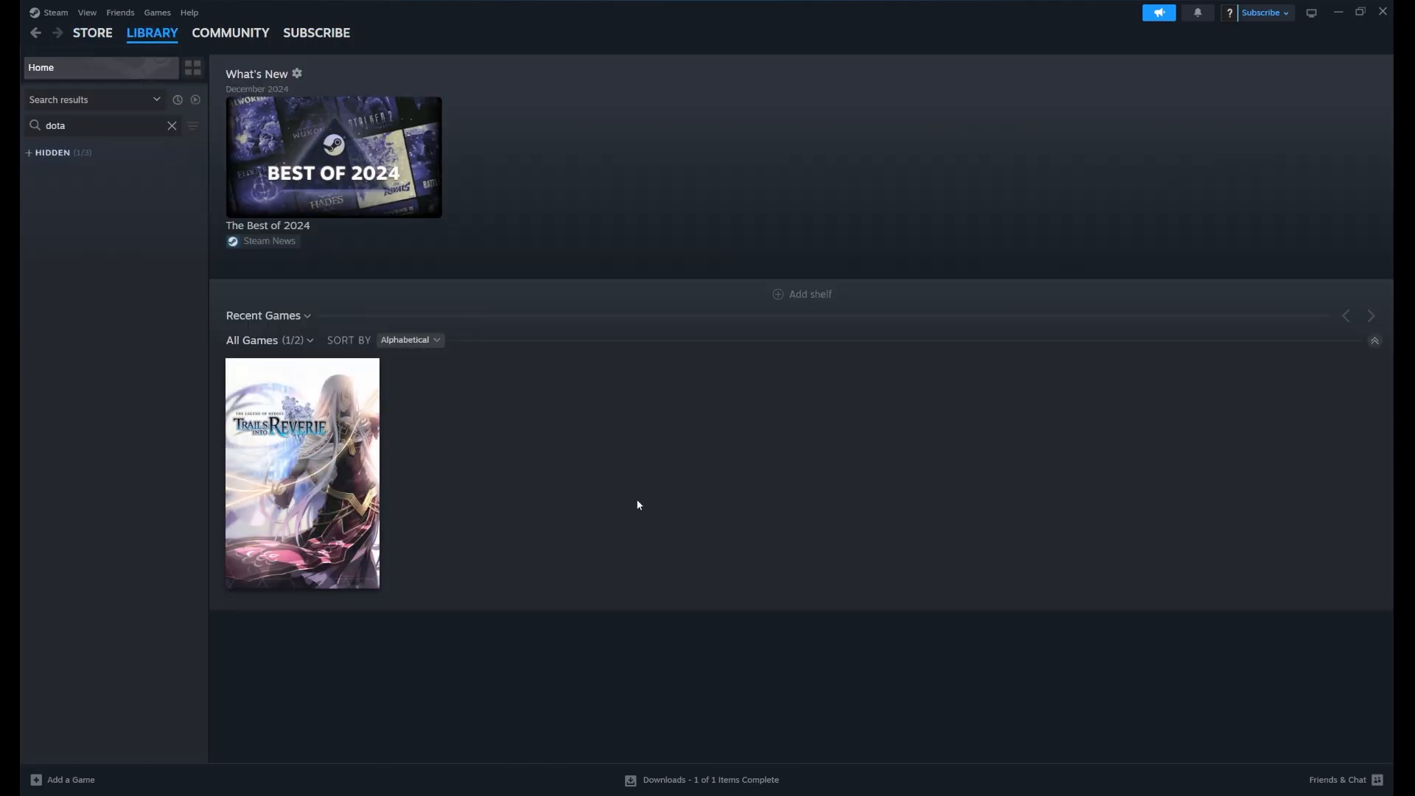
mouse_move(632, 424)
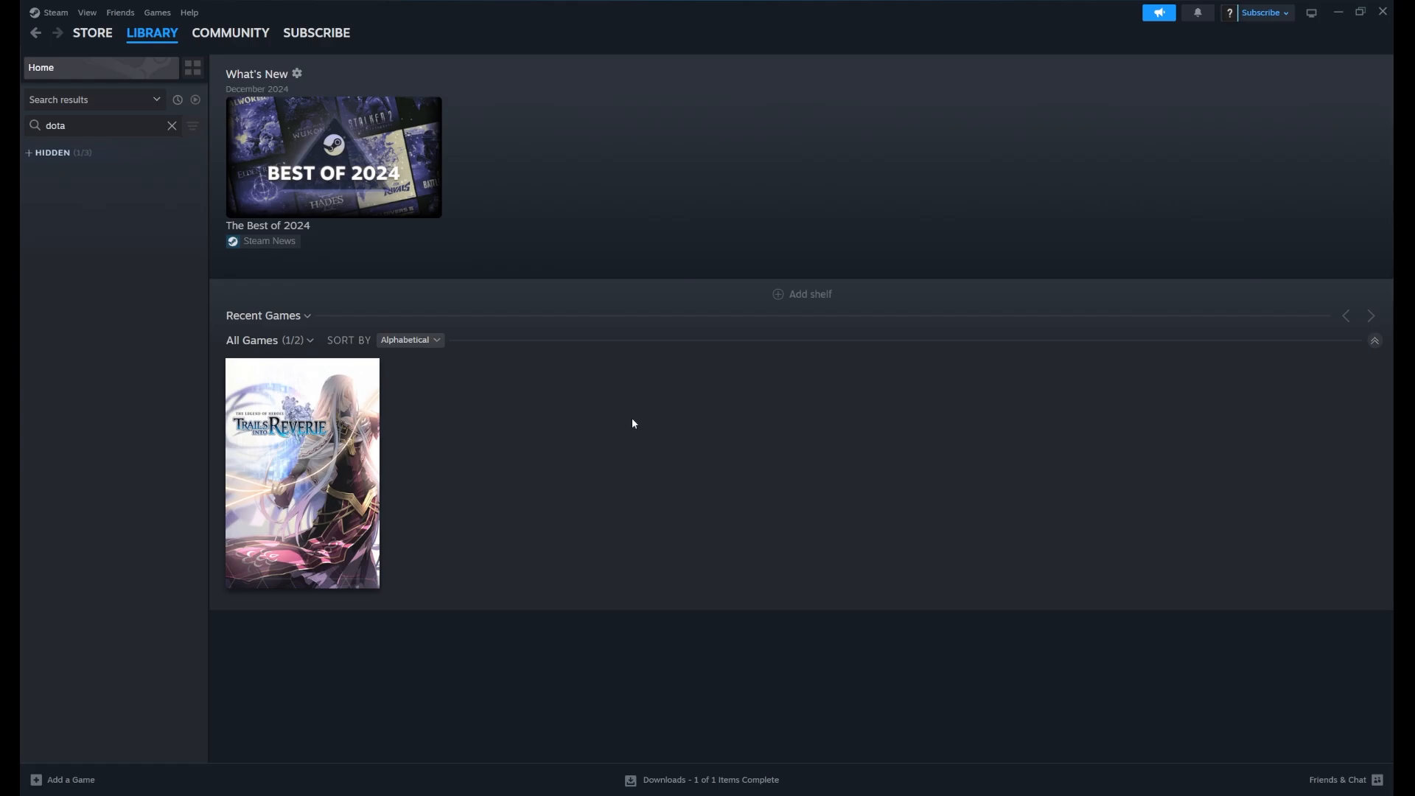
left_click(302, 473)
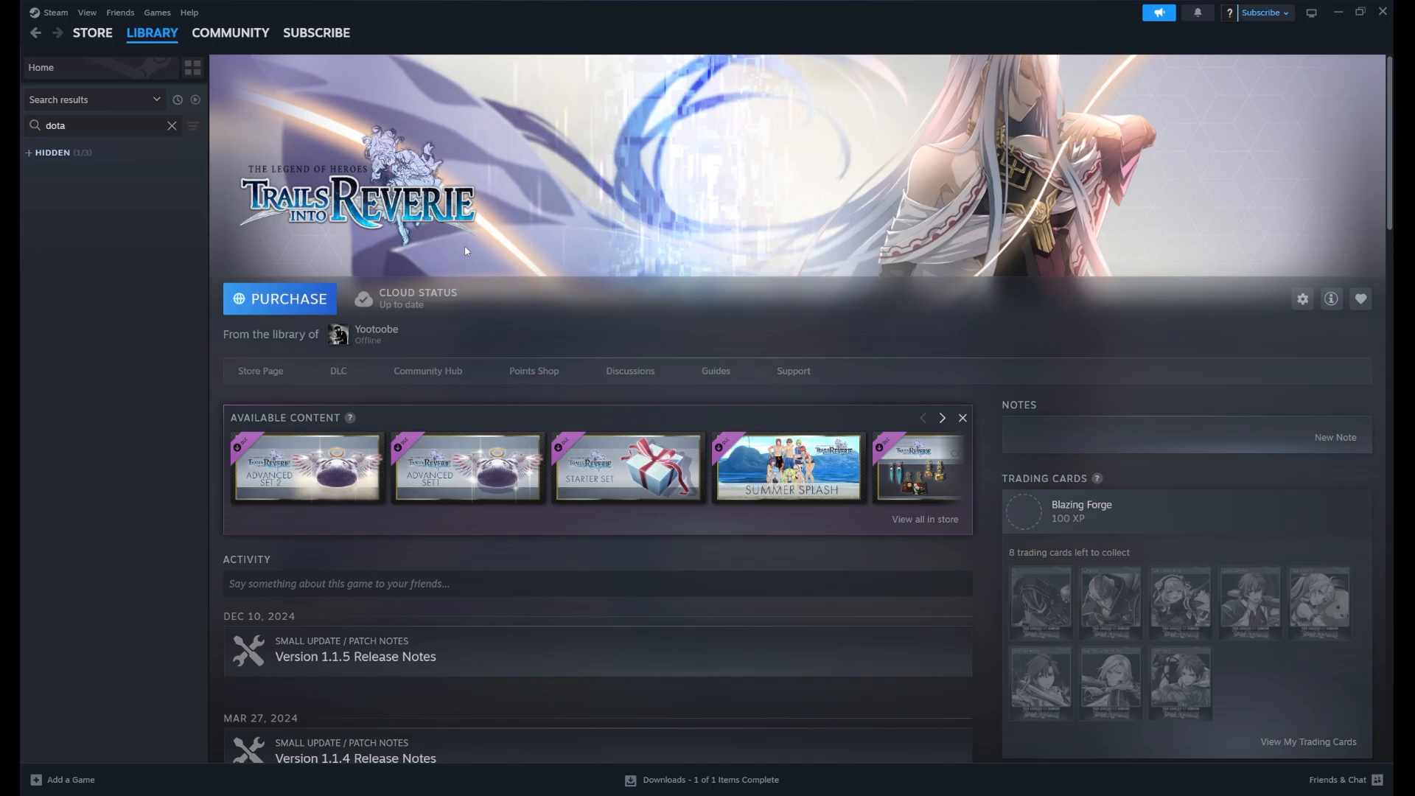
mouse_move(443, 348)
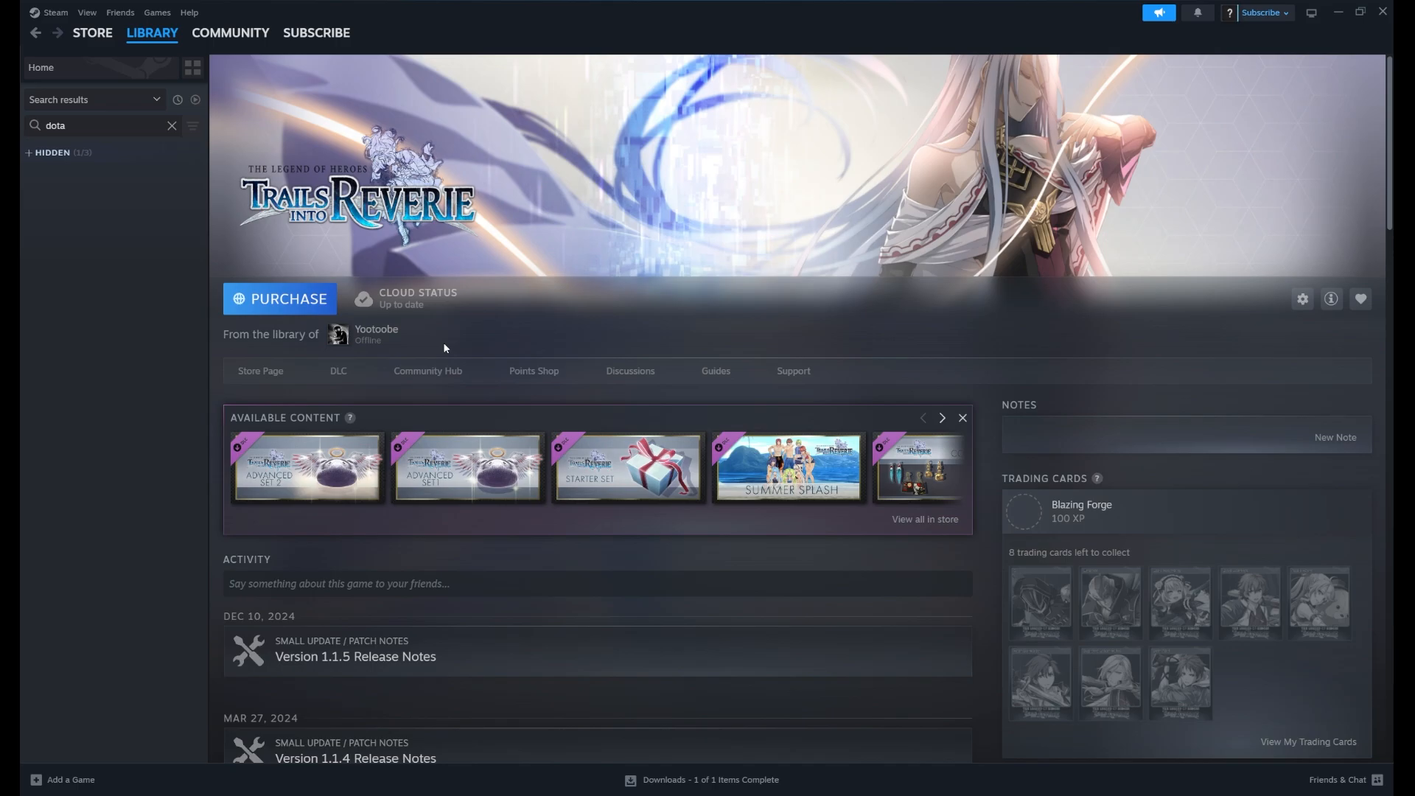
mouse_move(354, 365)
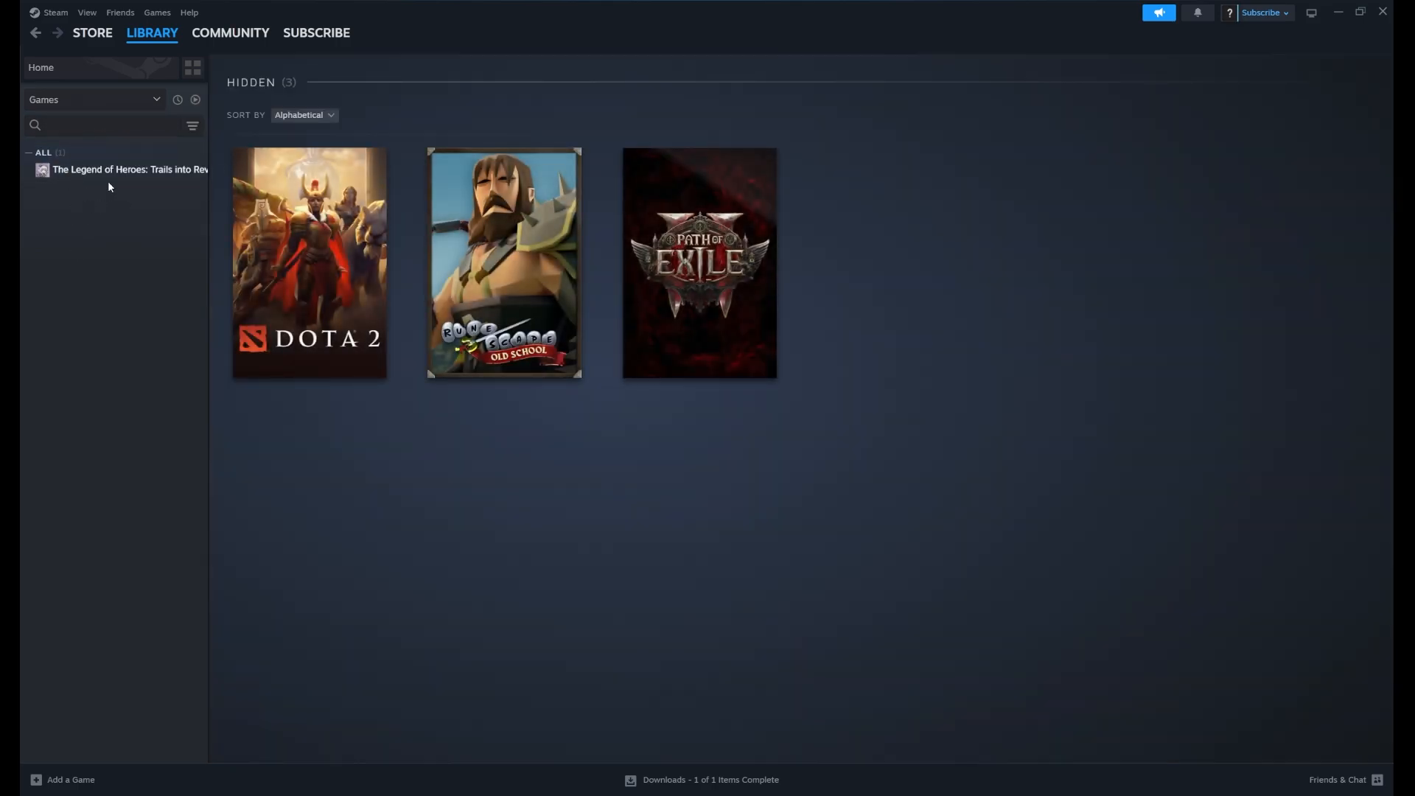
mouse_move(108, 170)
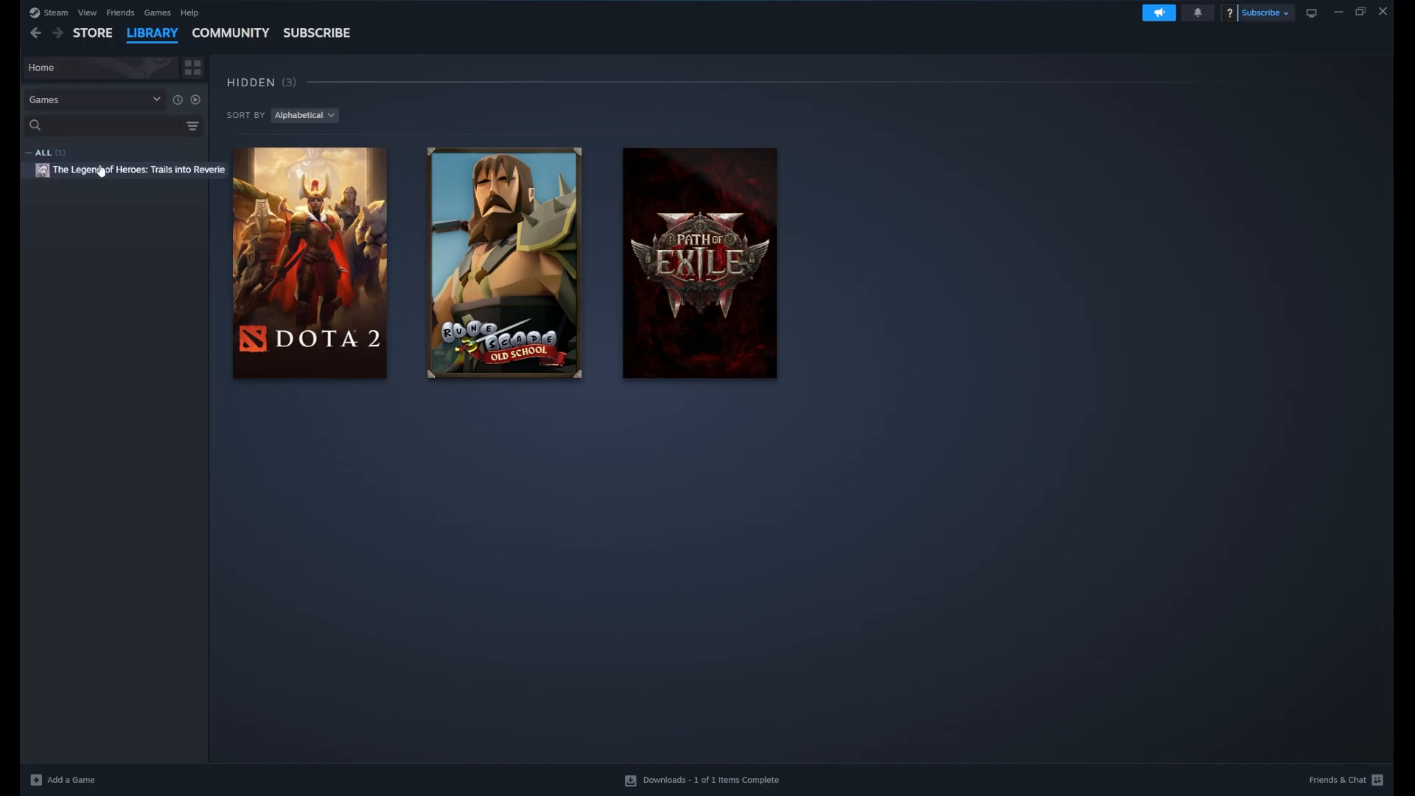
left_click(137, 169)
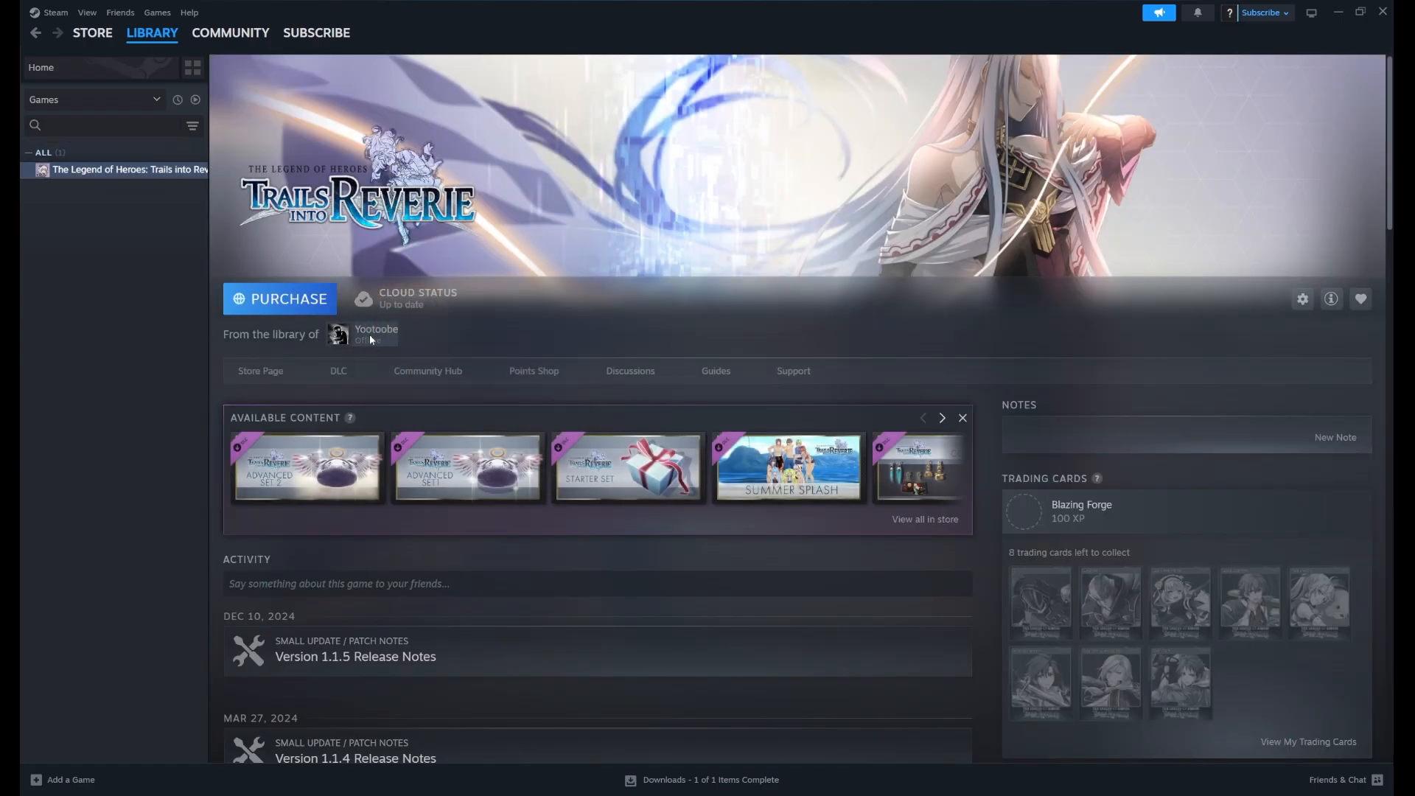
mouse_move(594, 346)
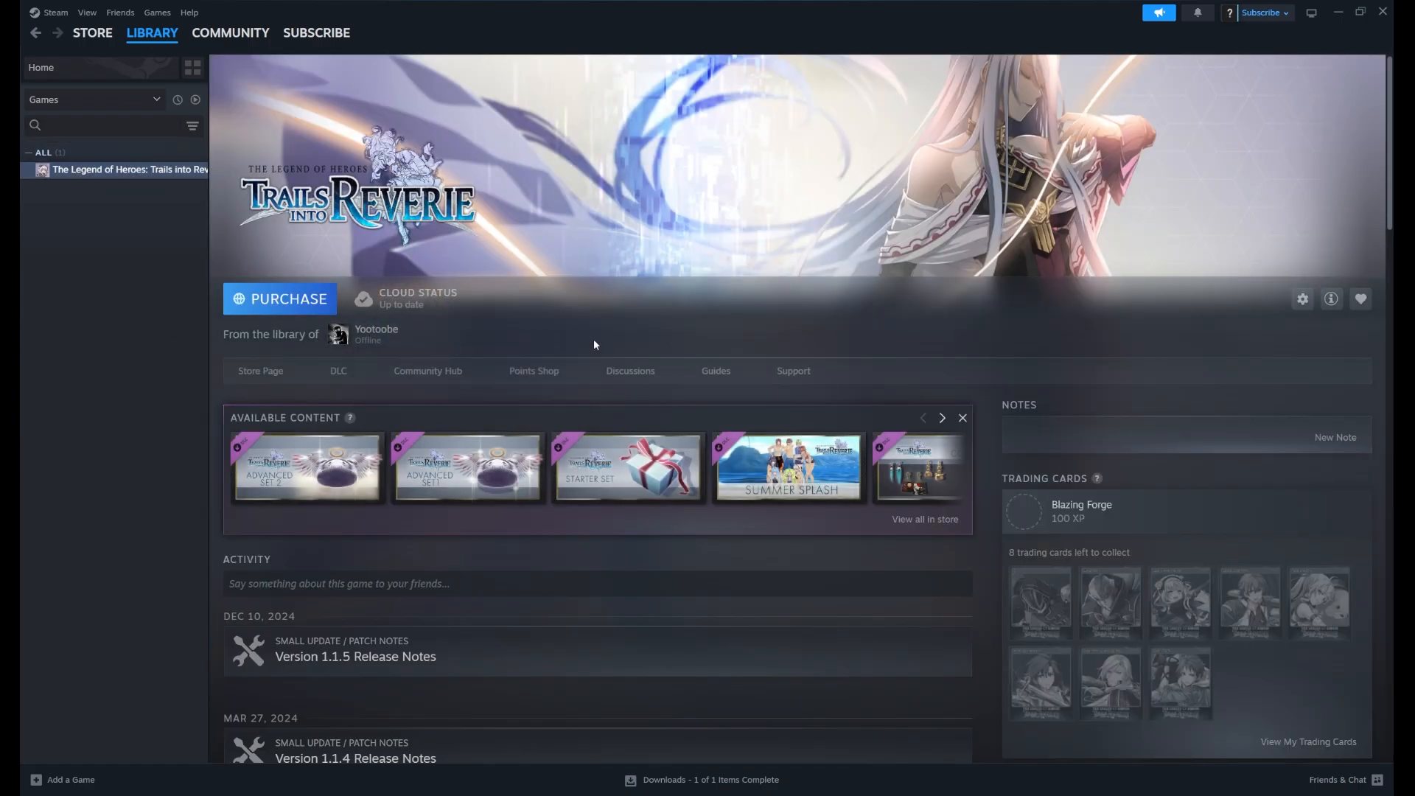
mouse_move(522, 362)
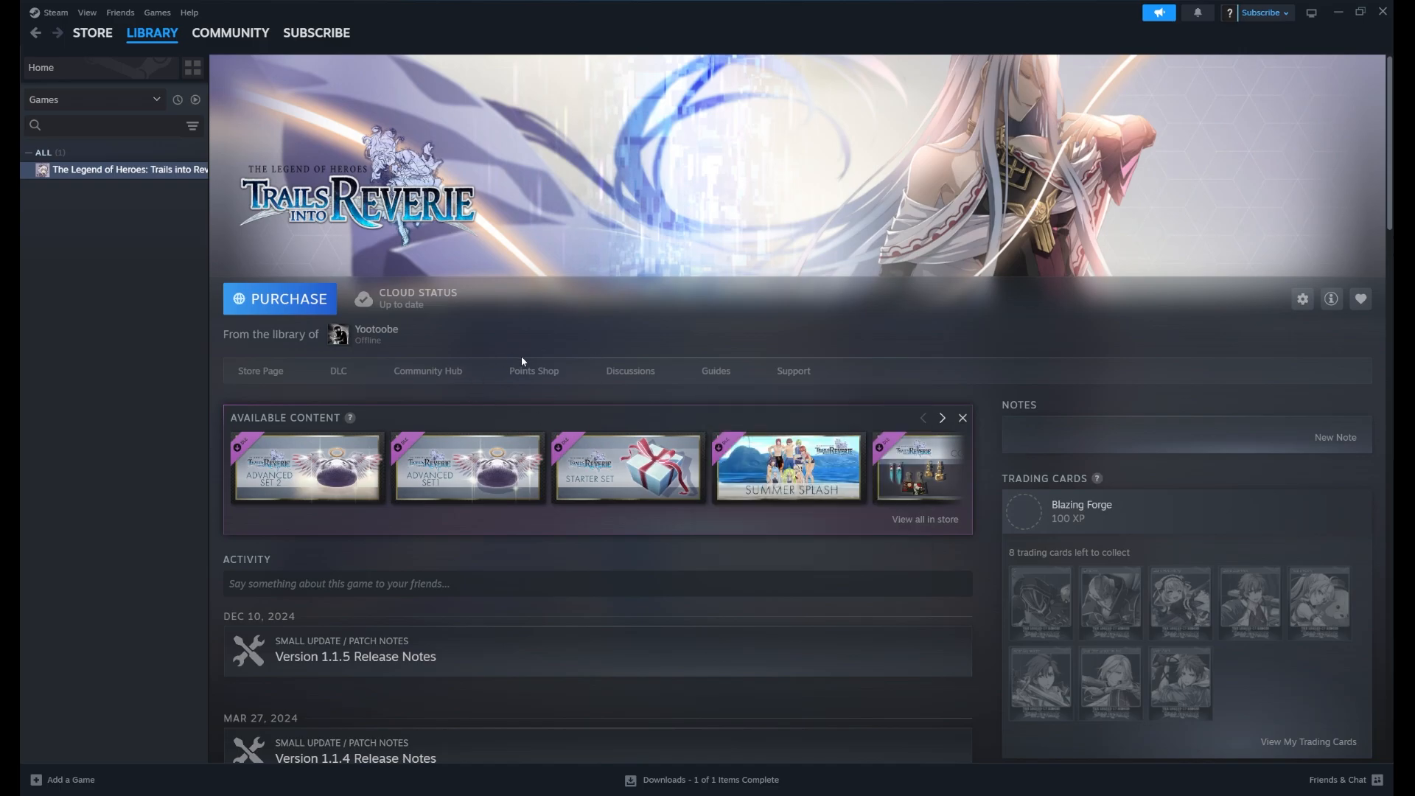
mouse_move(516, 349)
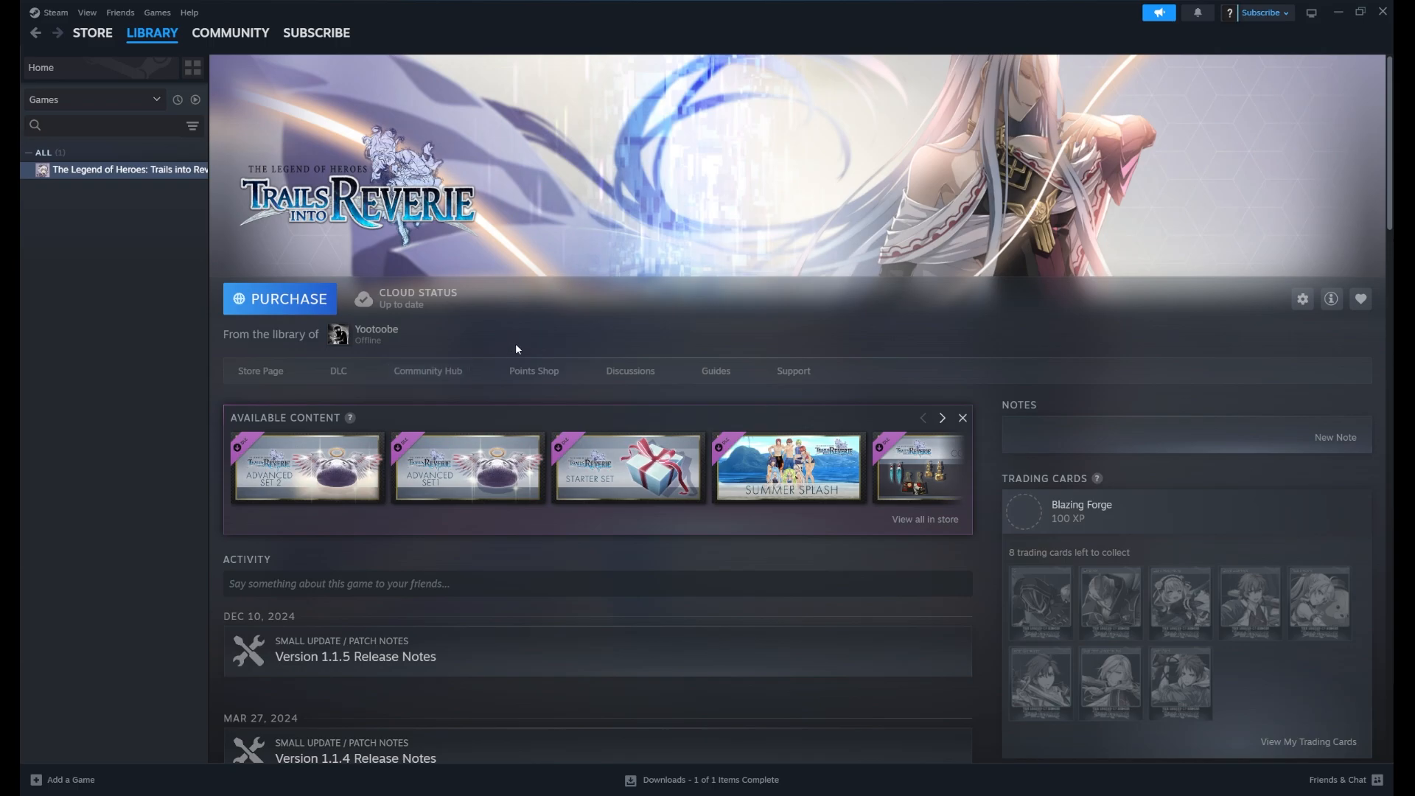
mouse_move(81, 225)
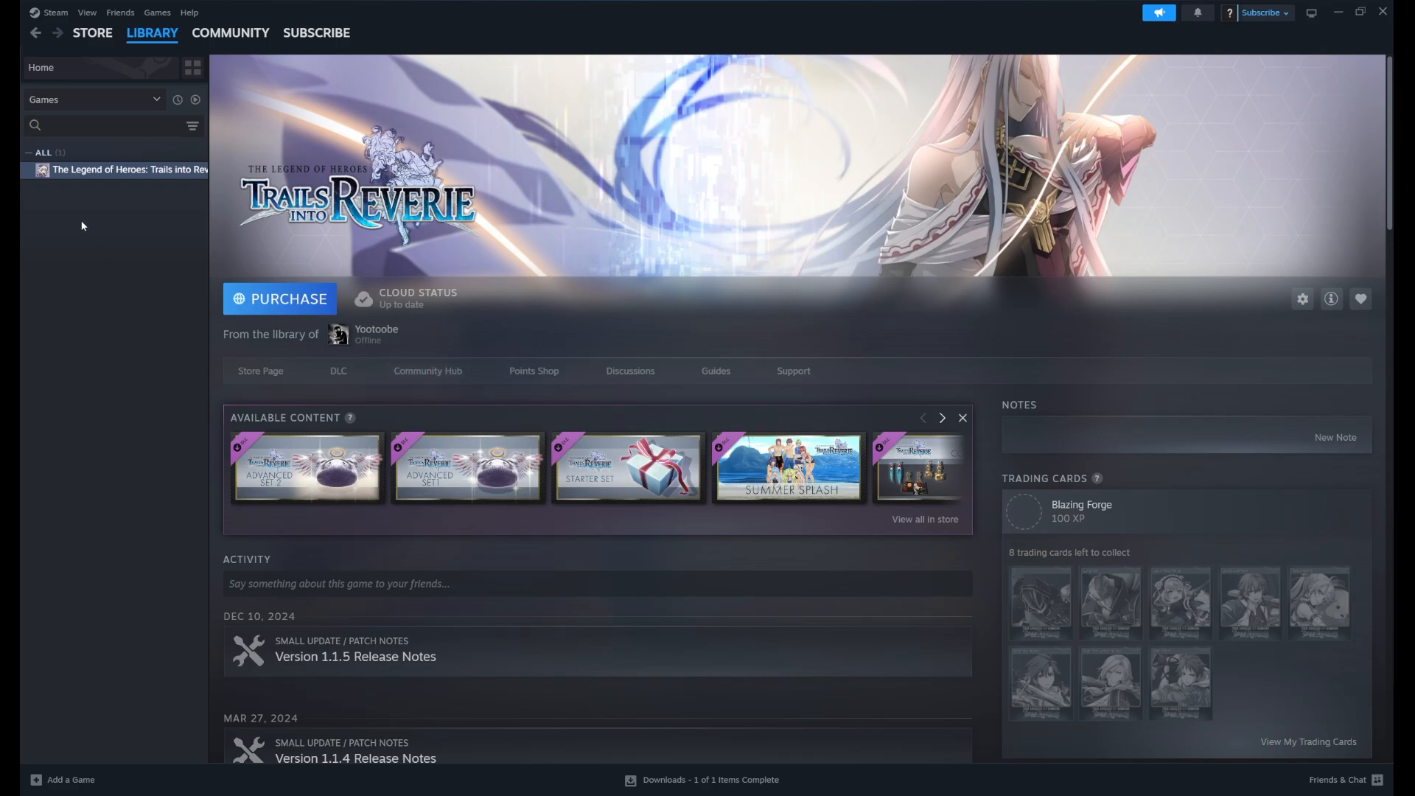
Uninstall Trails into Reverie via its sidebar menu and confirm the dialog.
right_click(129, 168)
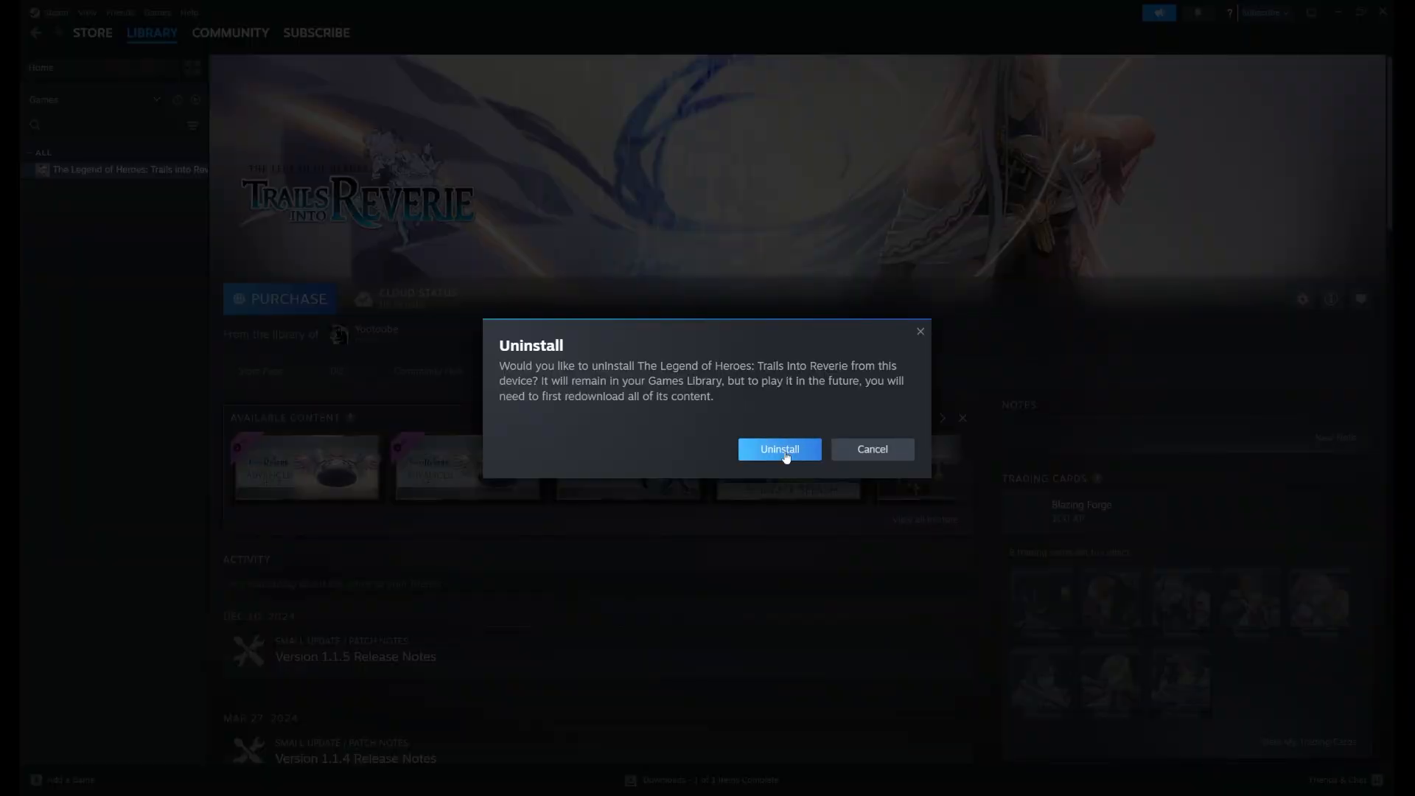
left_click(778, 449)
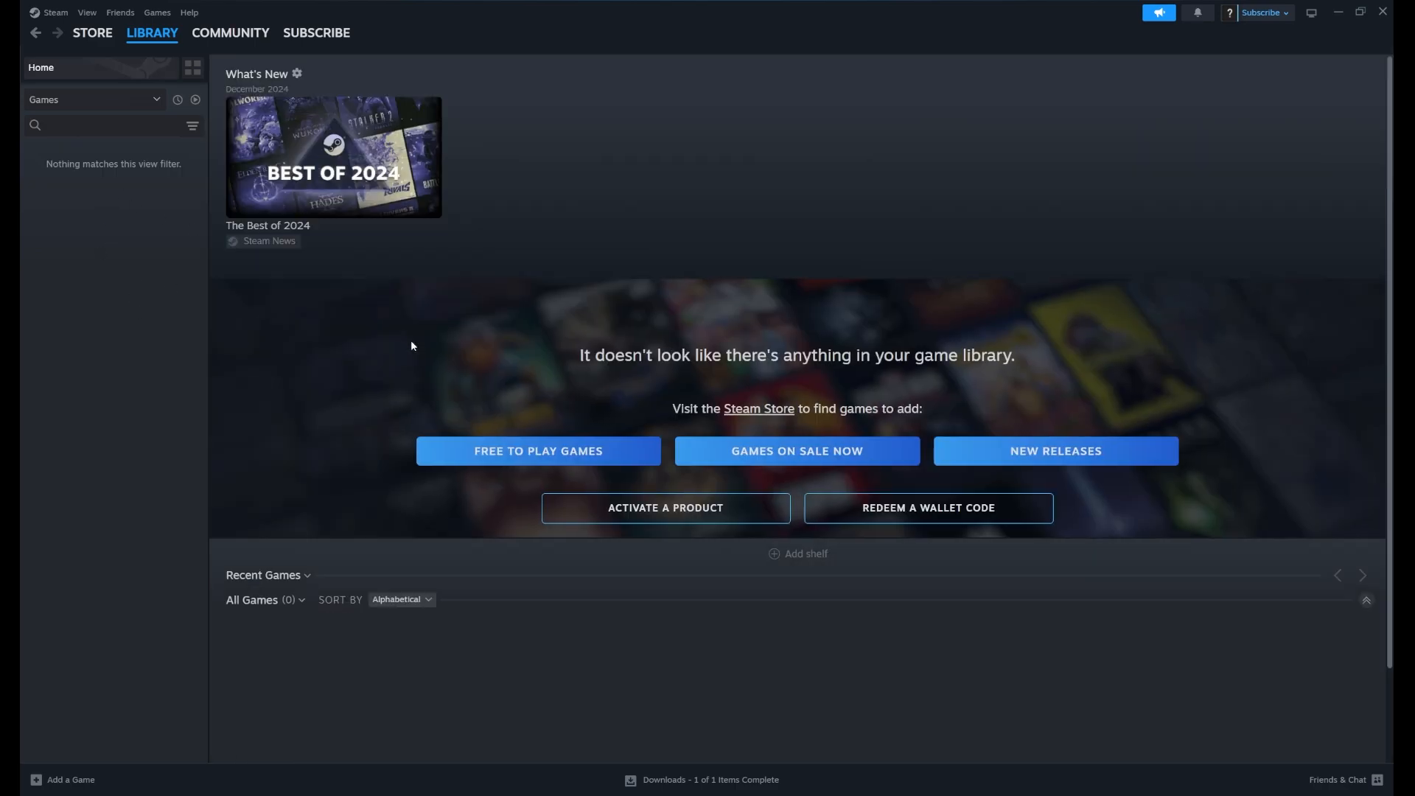
mouse_move(348, 451)
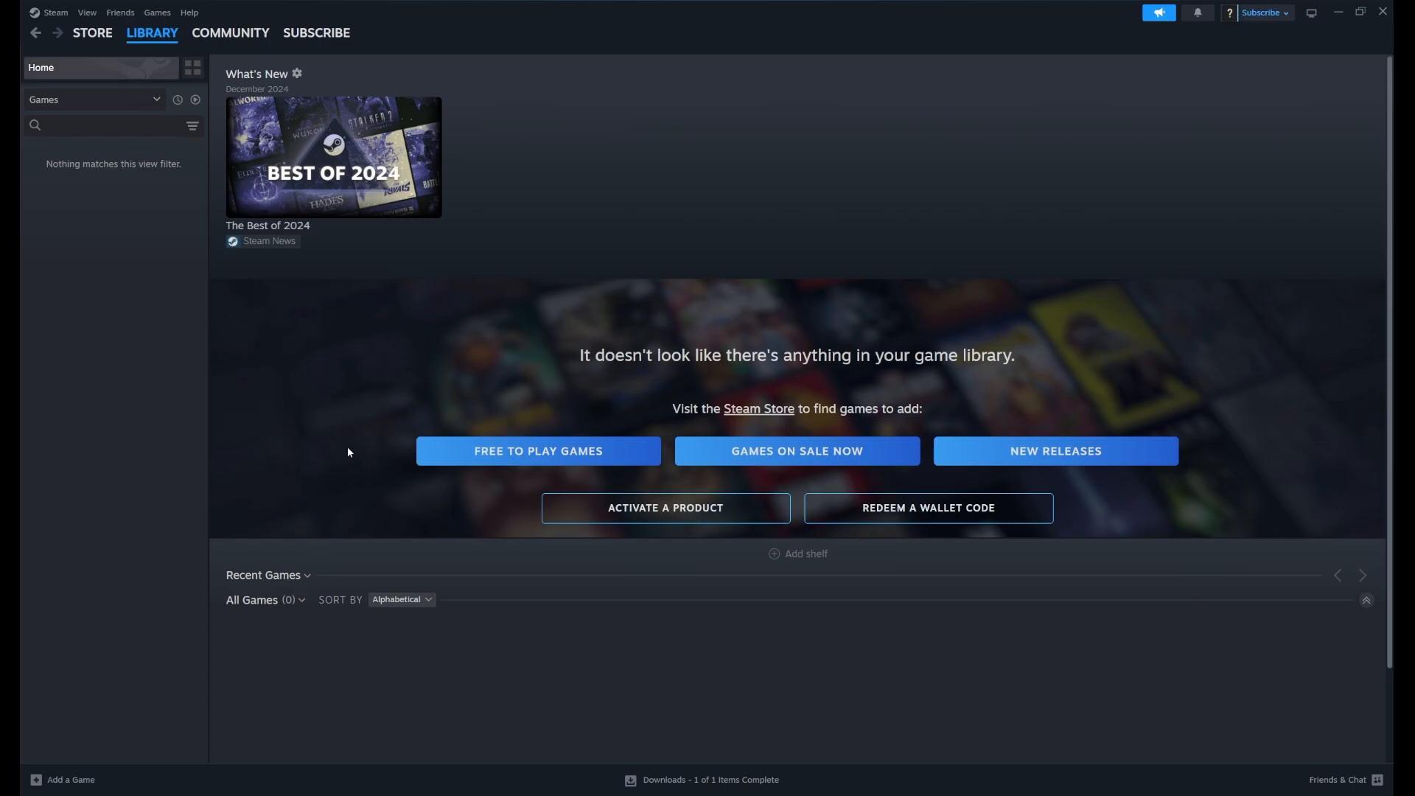
left_click(99, 125)
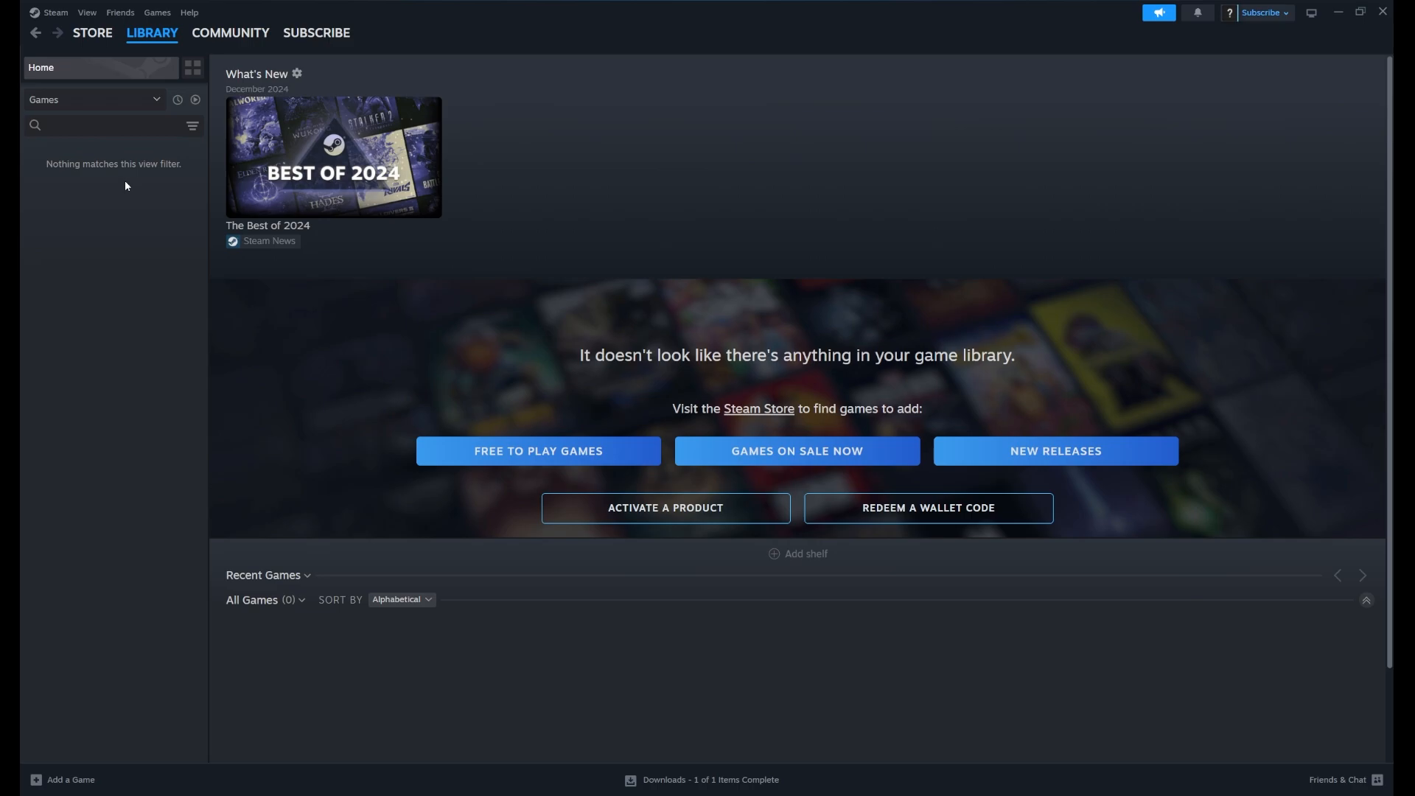
mouse_move(129, 197)
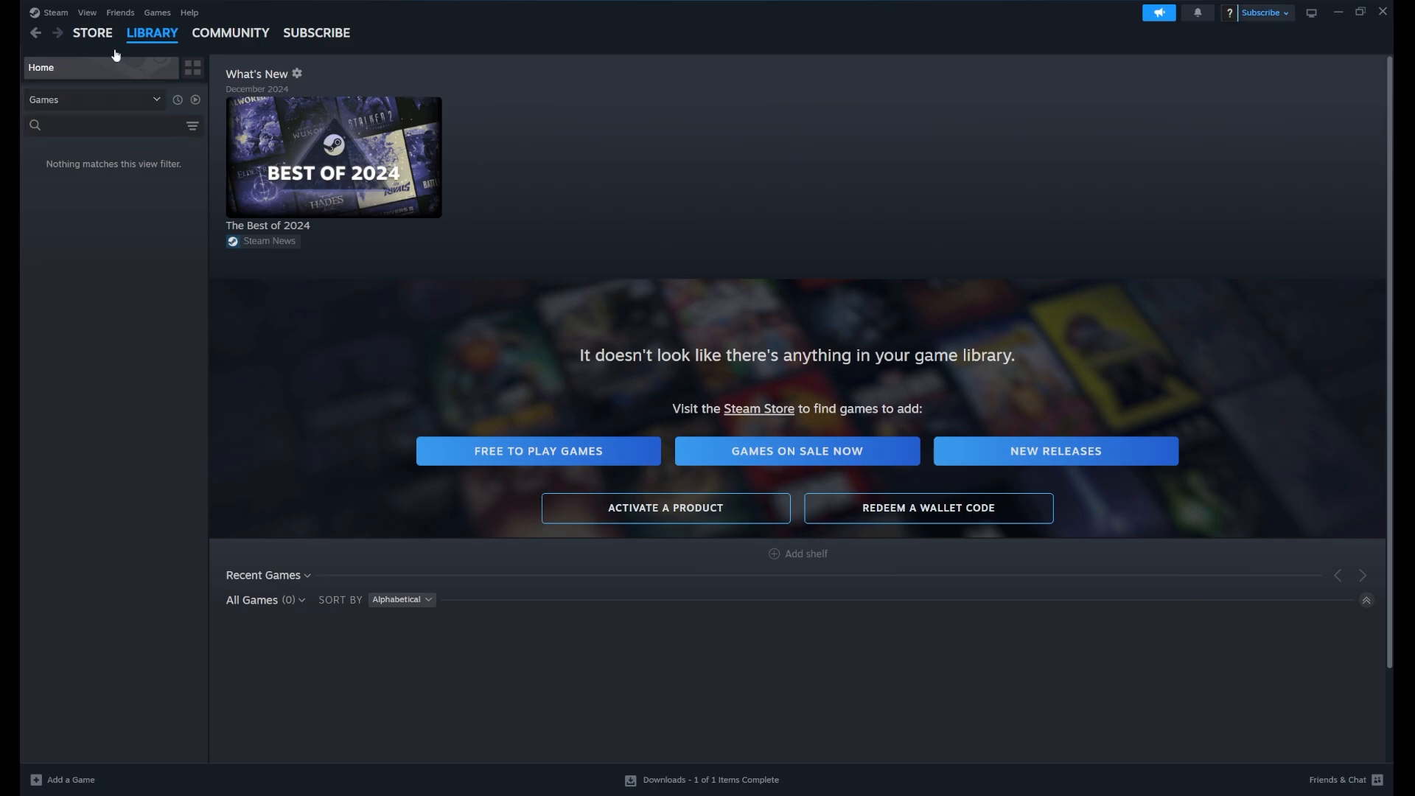
Open the cart with Monster Hunter Wilds from the wishlist and set the purchase private.
left_click(91, 32)
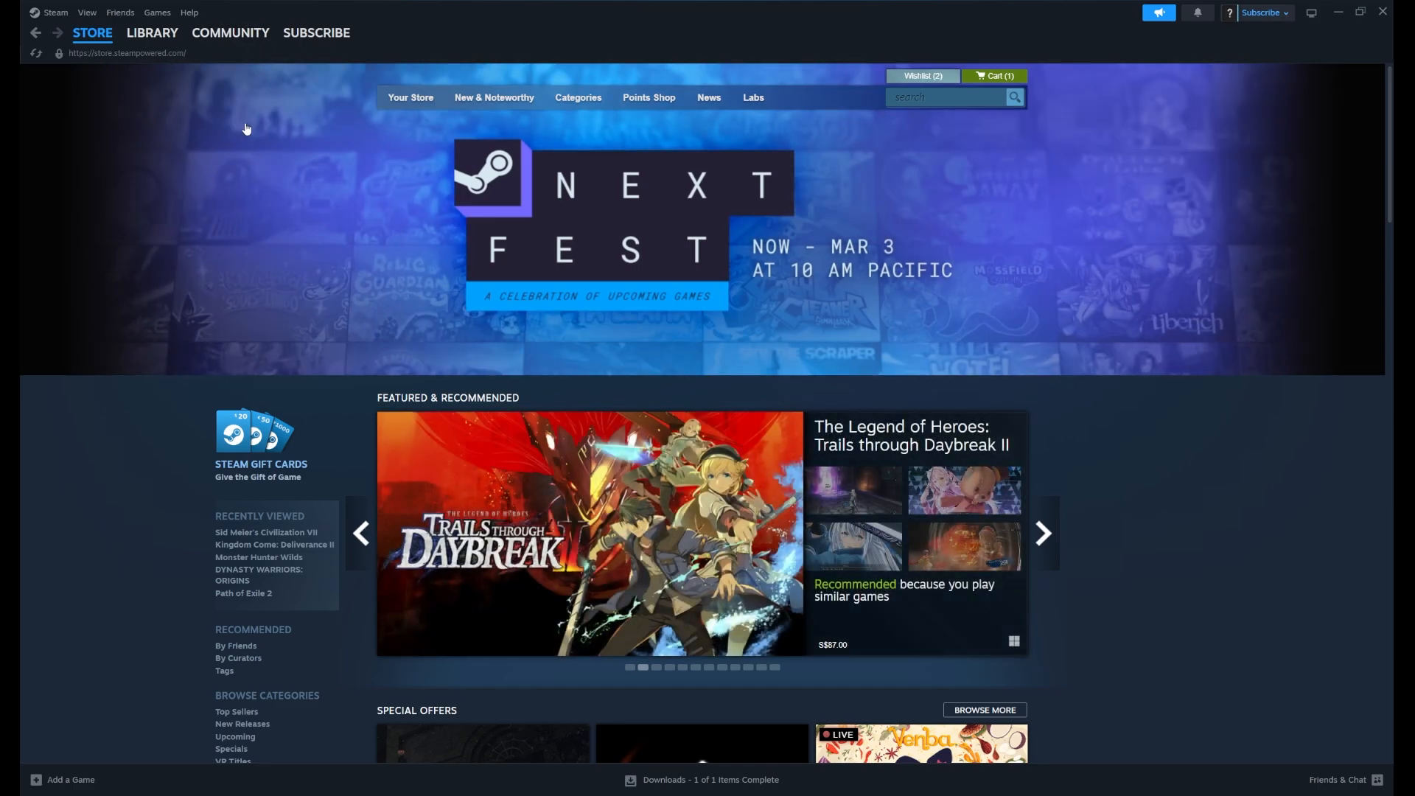
left_click(314, 32)
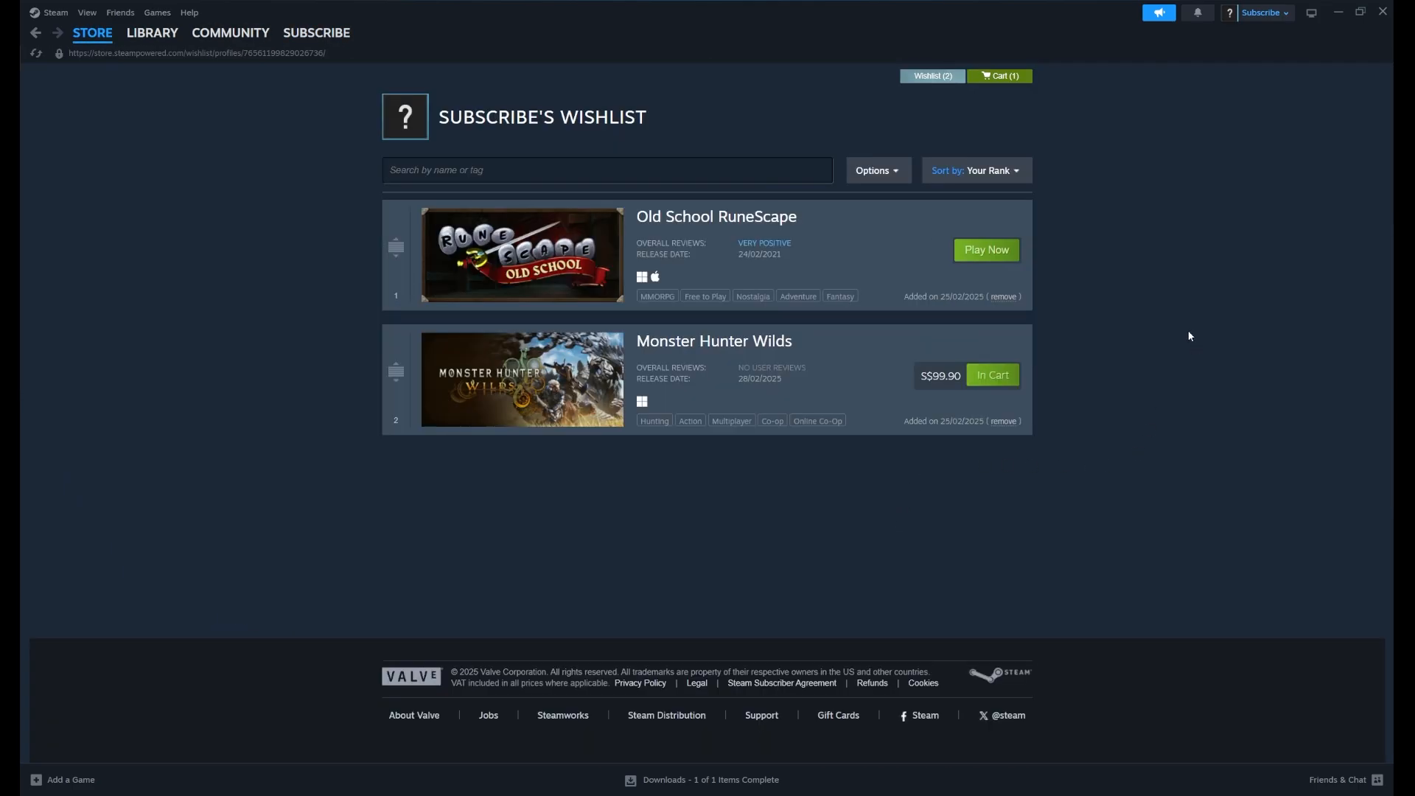
mouse_move(993, 374)
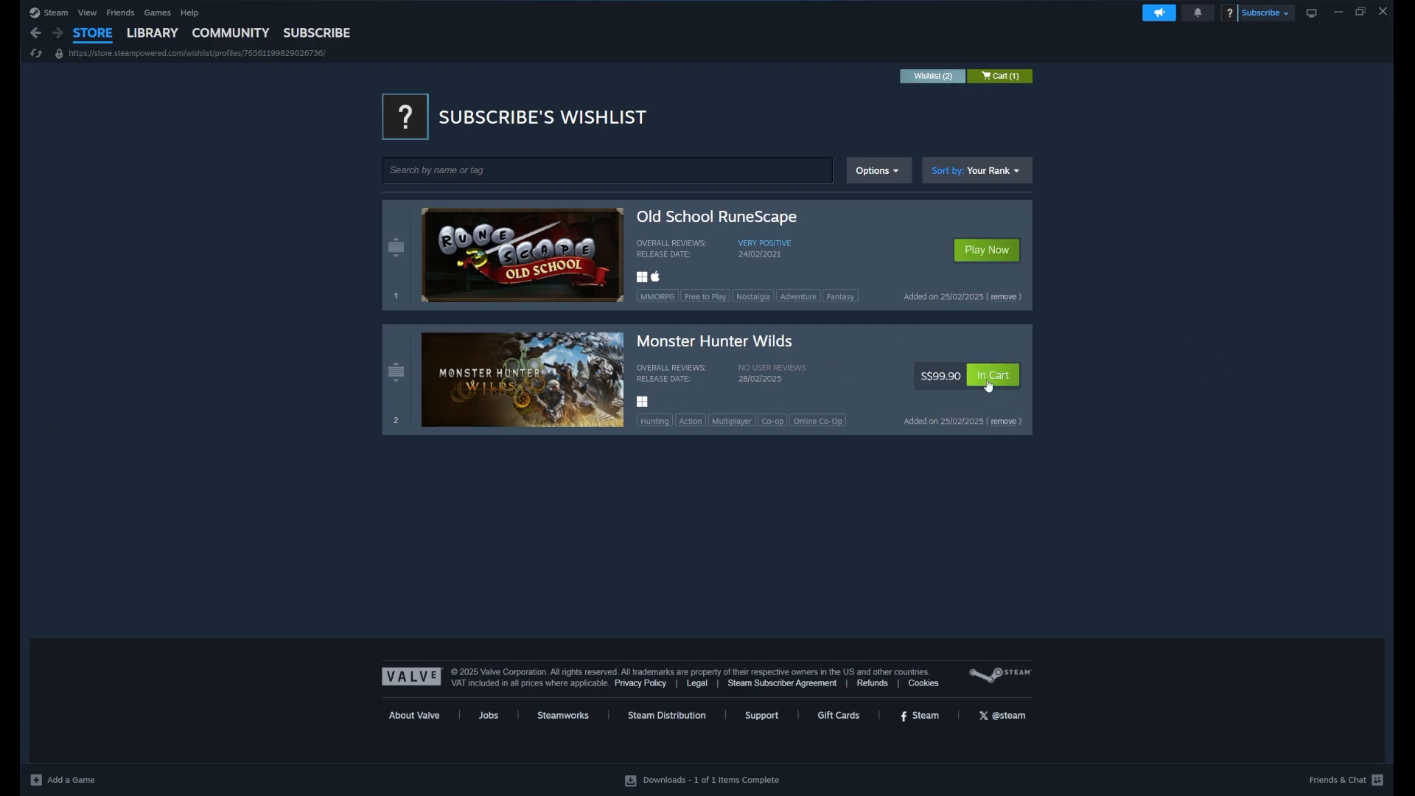
left_click(999, 76)
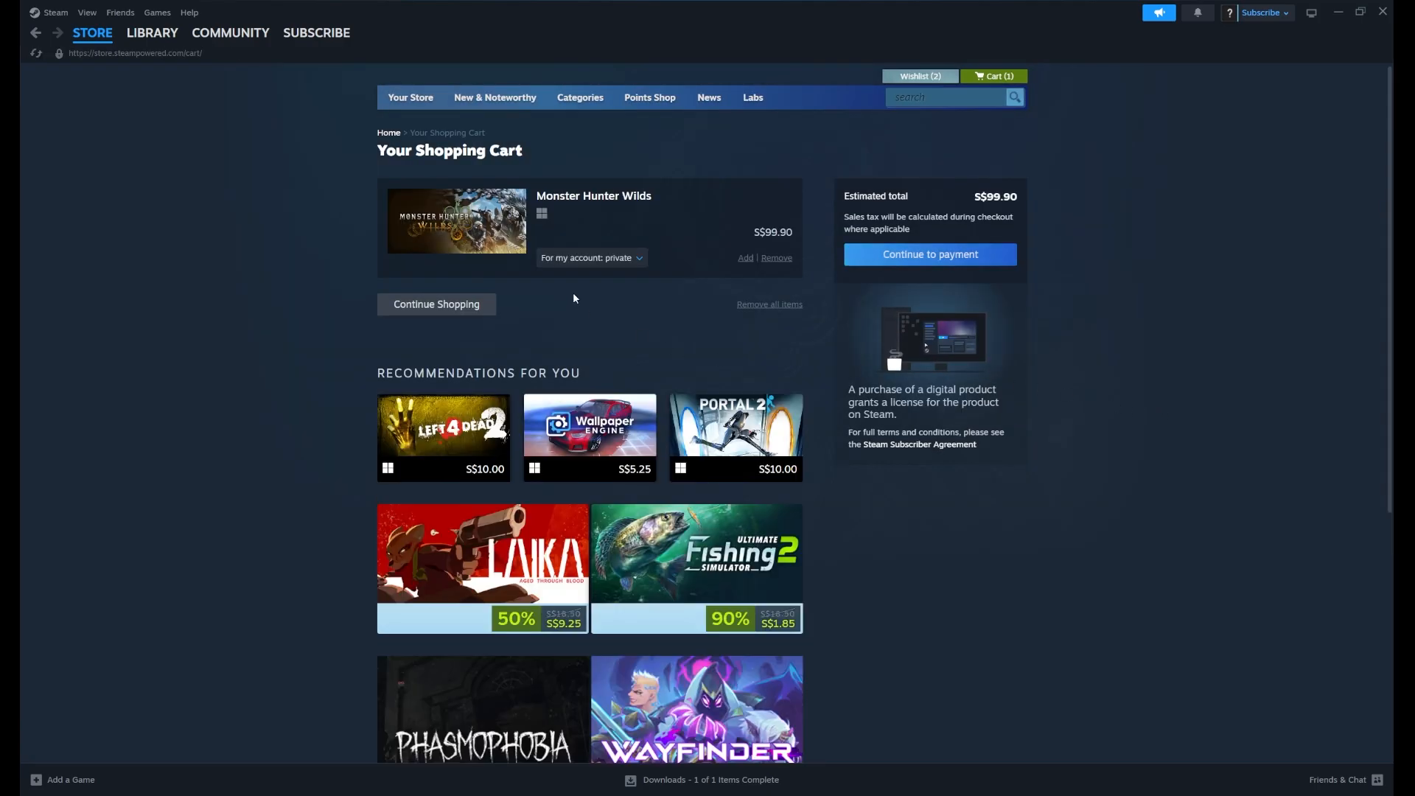
left_click(590, 258)
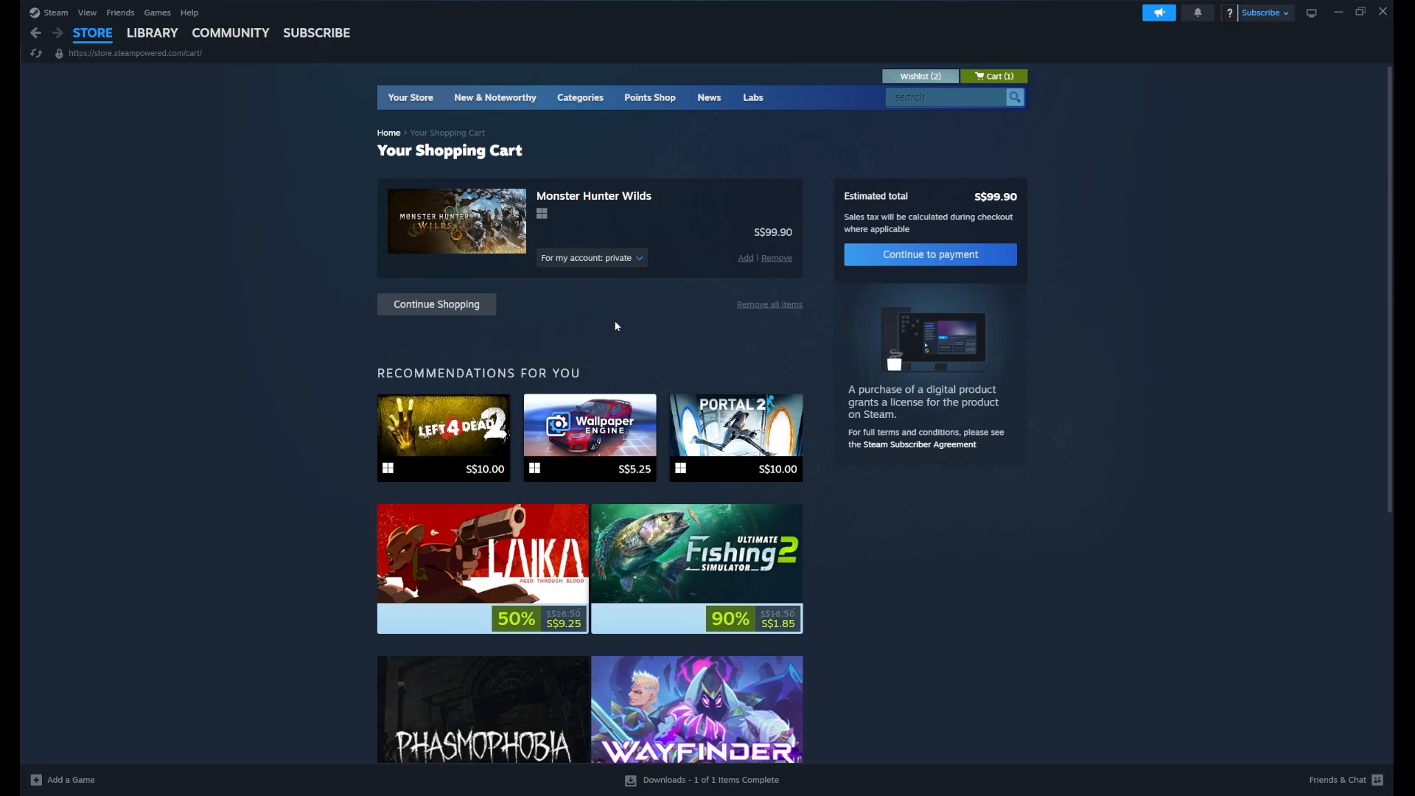
mouse_move(626, 277)
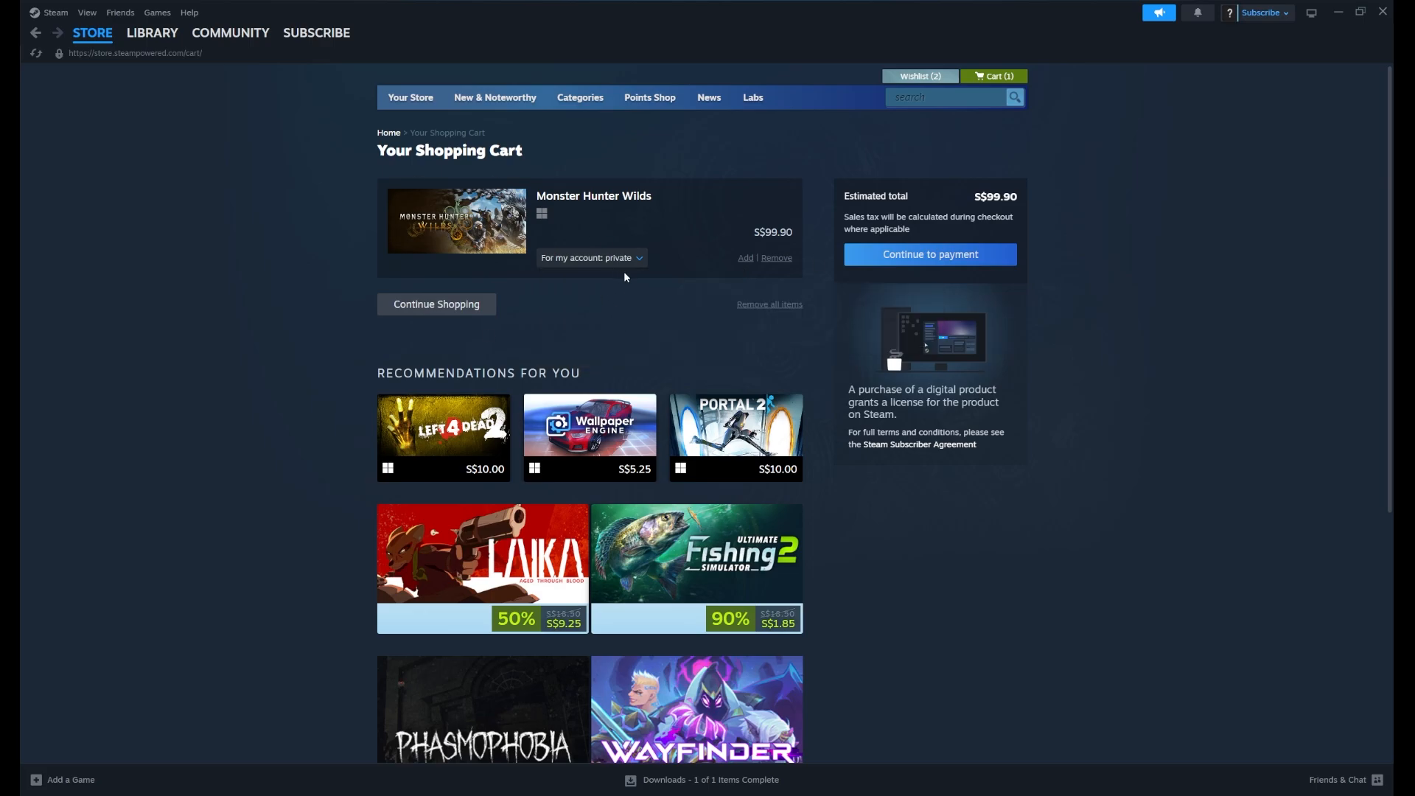